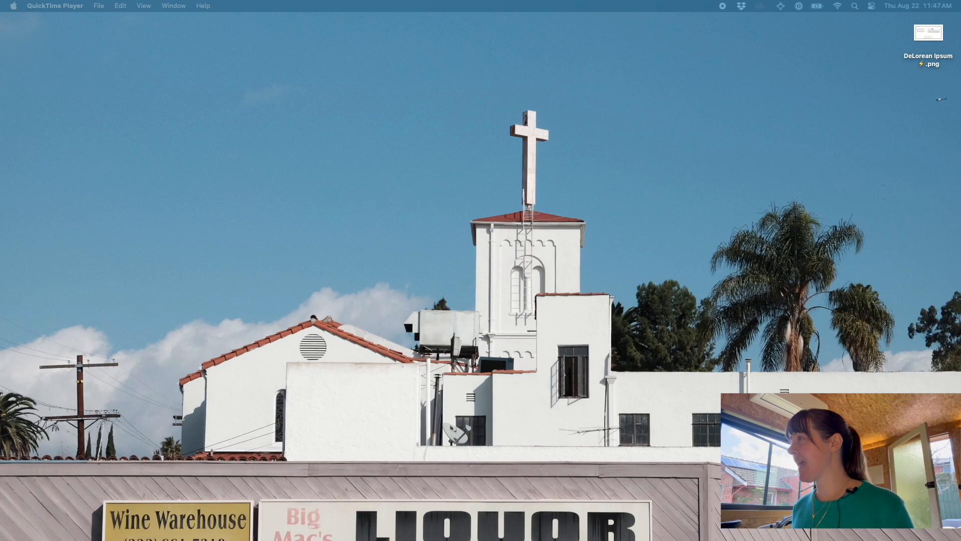
In a new Chrome tab, reach Canva's Blur Photos Online page via the address bar suggestion
{"action": "left_click", "coordinate": [40, 5]}
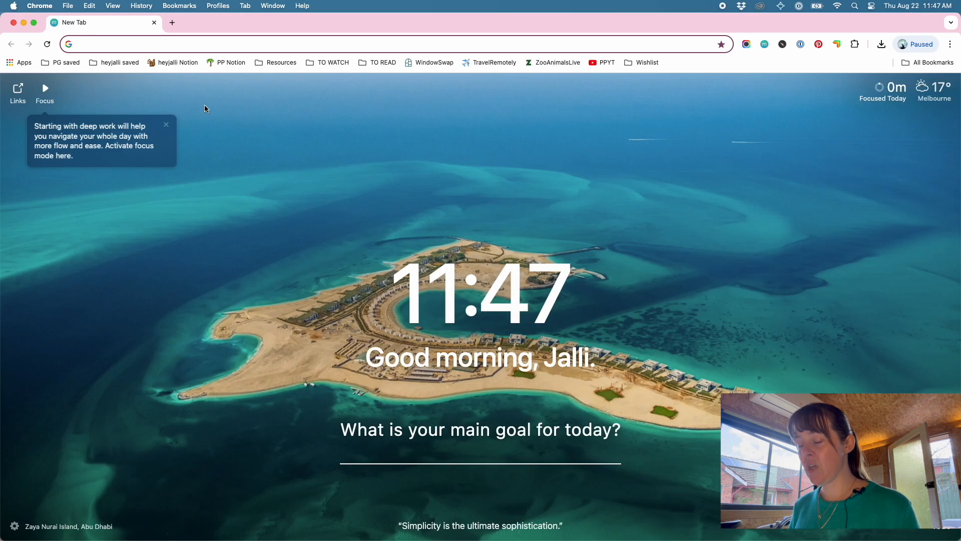
{"action": "type", "text": "ferrarelle"}
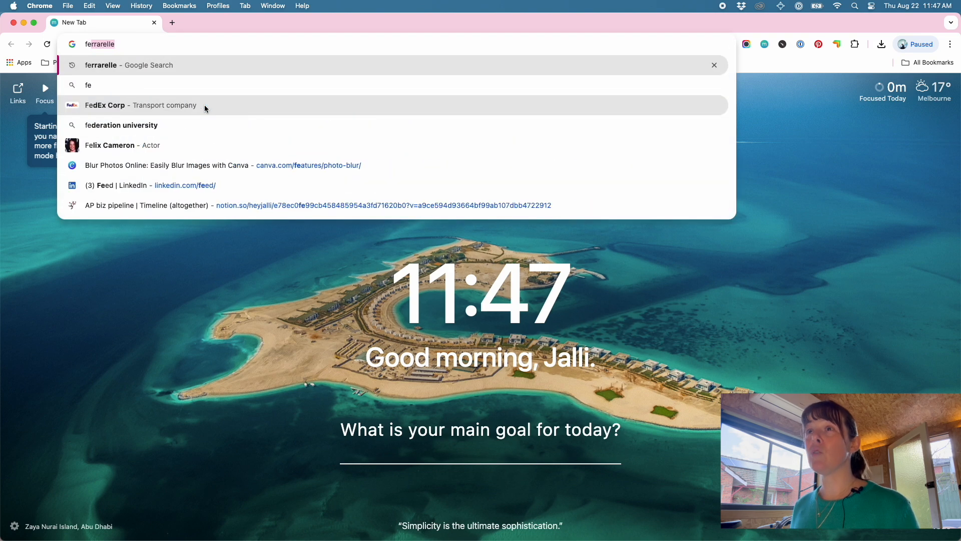
{"action": "left_click", "coordinate": [167, 165]}
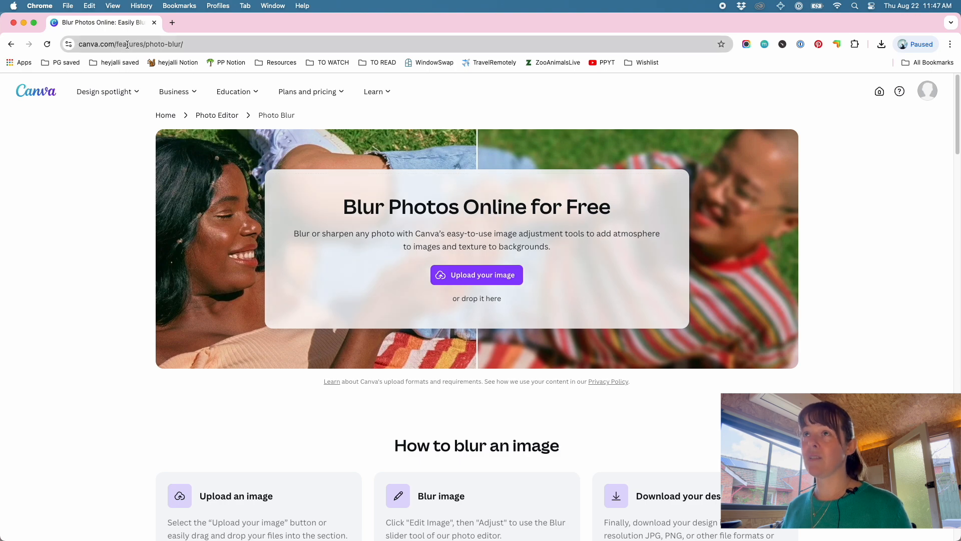
Upload the DeLorean Ipsum .png from the Desktop into Canva's blur editor
{"action": "left_click", "coordinate": [311, 91]}
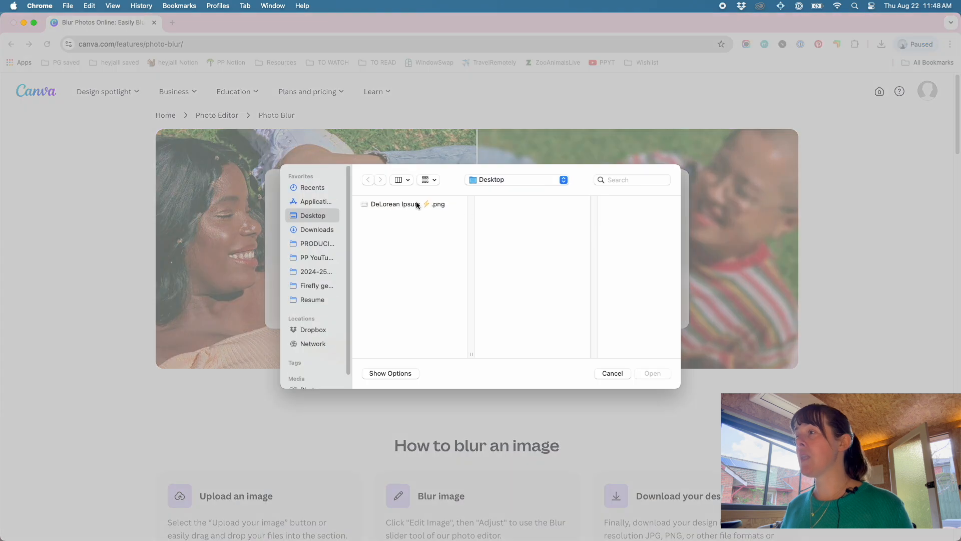
{"action": "double_click", "coordinate": [391, 204]}
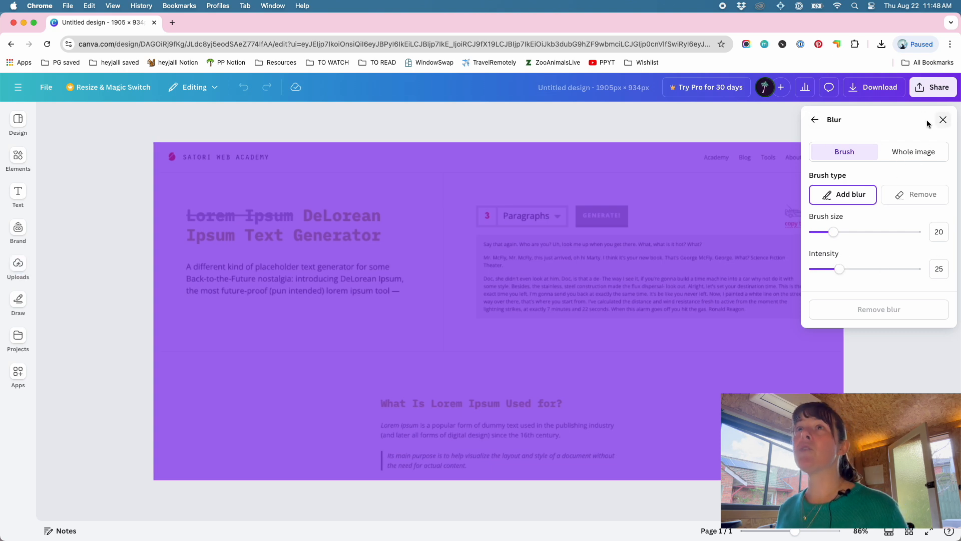
In a new incognito window, upload the DeLorean Ipsum .png into a fresh Canva design
{"action": "left_click", "coordinate": [68, 6]}
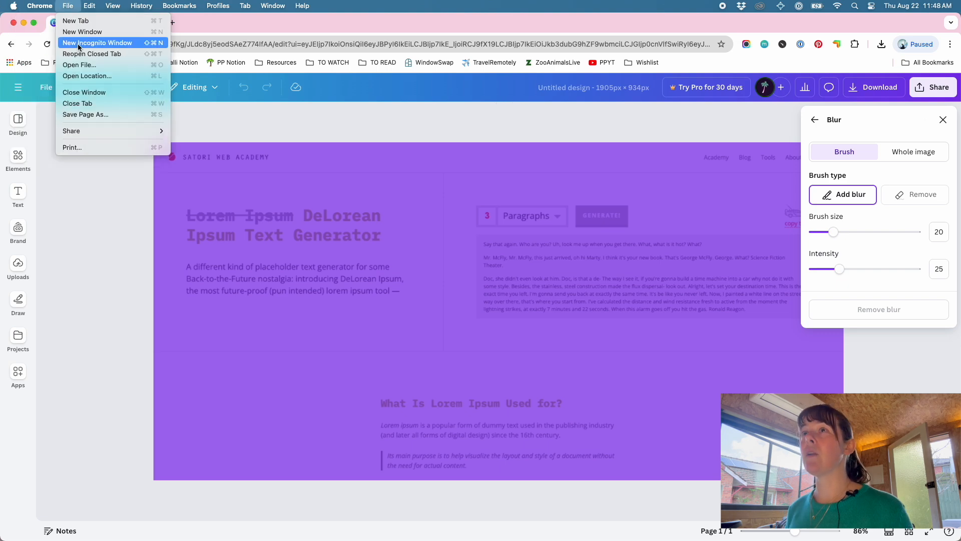
{"action": "left_click", "coordinate": [97, 42]}
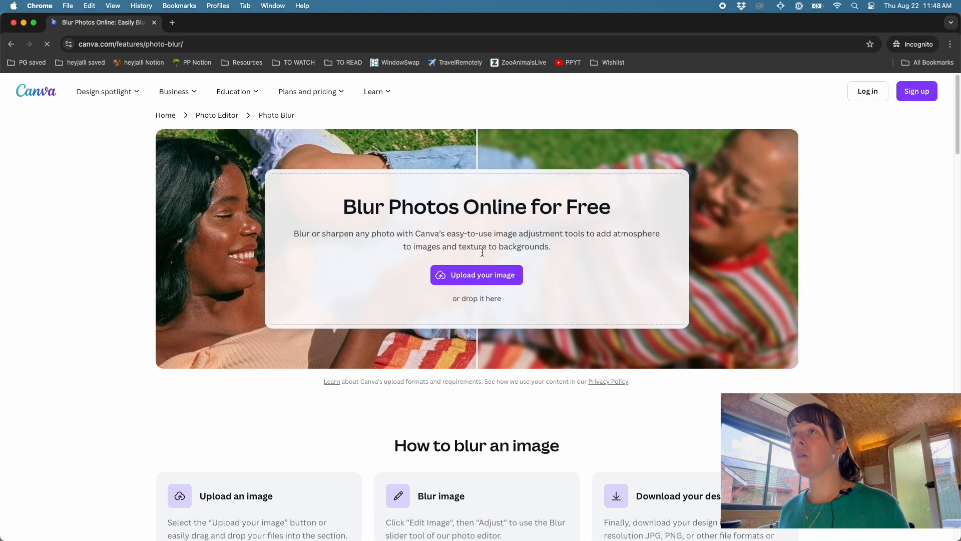
{"action": "left_click", "coordinate": [477, 274]}
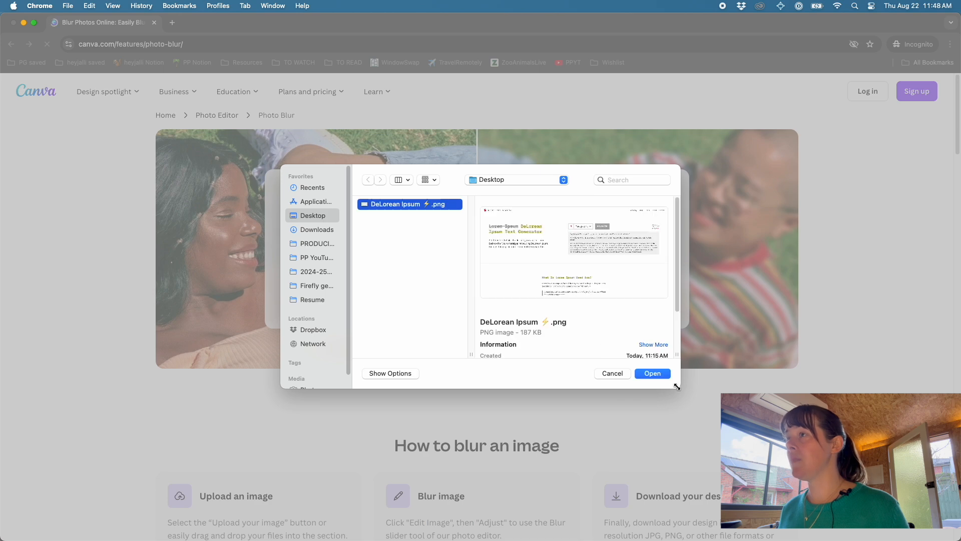
{"action": "left_click", "coordinate": [652, 373]}
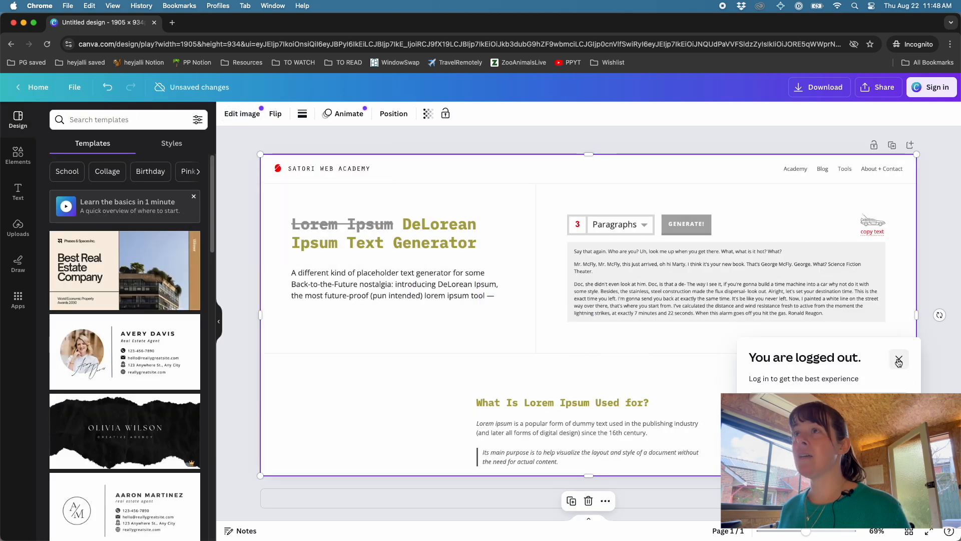
Dismiss the logged-out notice and choose the Blur effect under the image's Effects
{"action": "left_click", "coordinate": [899, 358]}
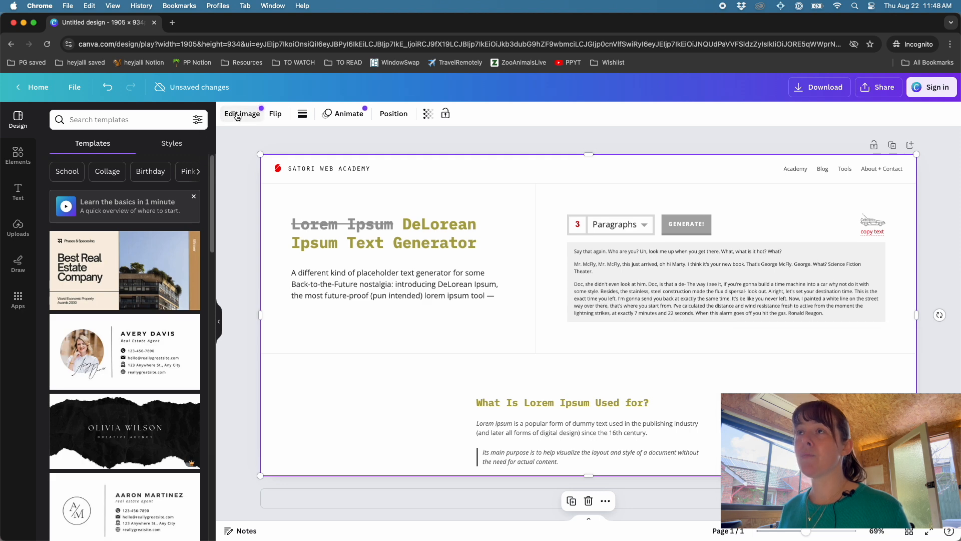
{"action": "left_click", "coordinate": [242, 113]}
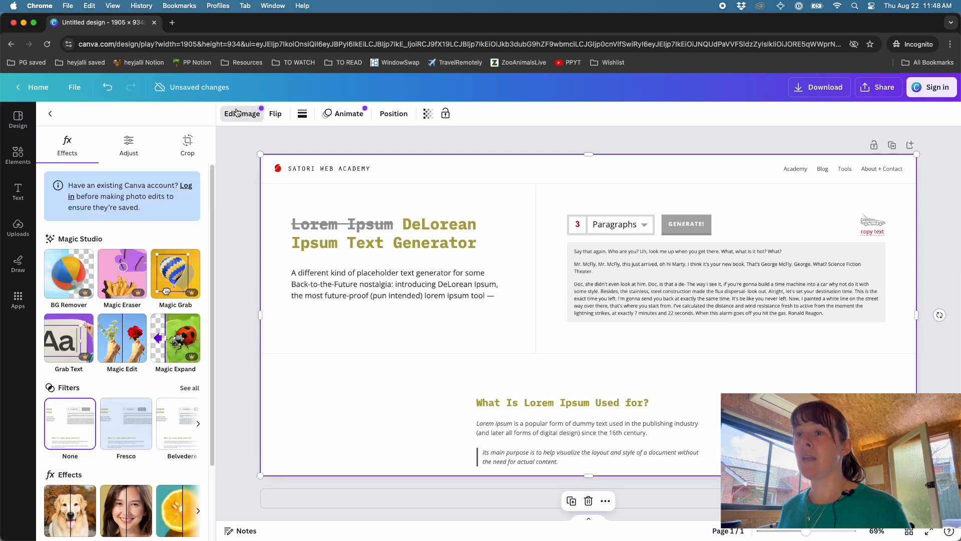
{"action": "scroll", "scroll_direction": "down", "scroll_amount": 3}
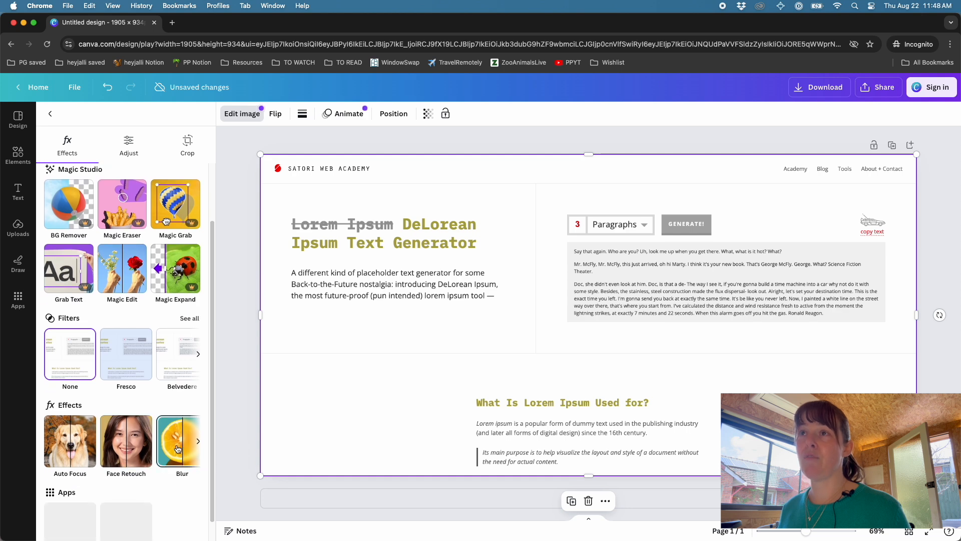
{"action": "left_click", "coordinate": [178, 440]}
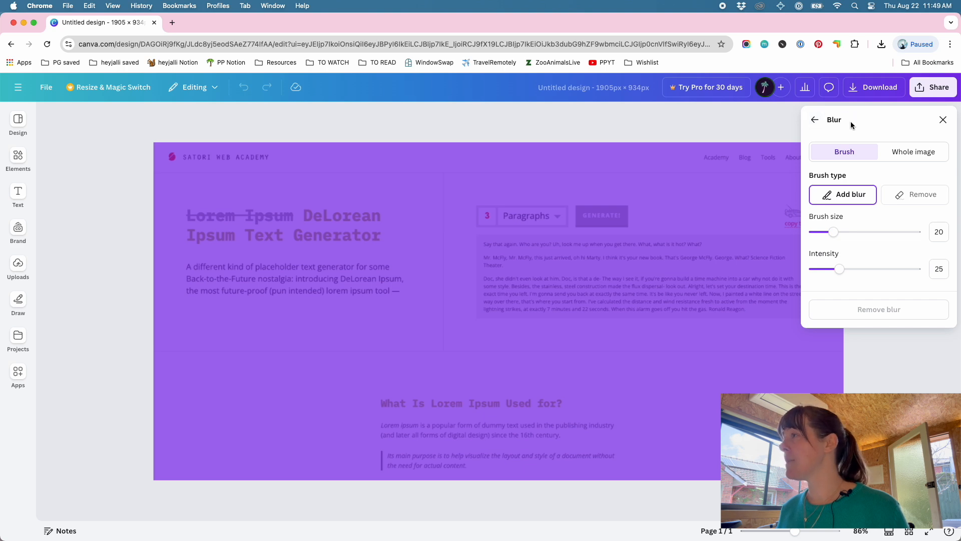
{"action": "mouse_move", "coordinate": [461, 210]}
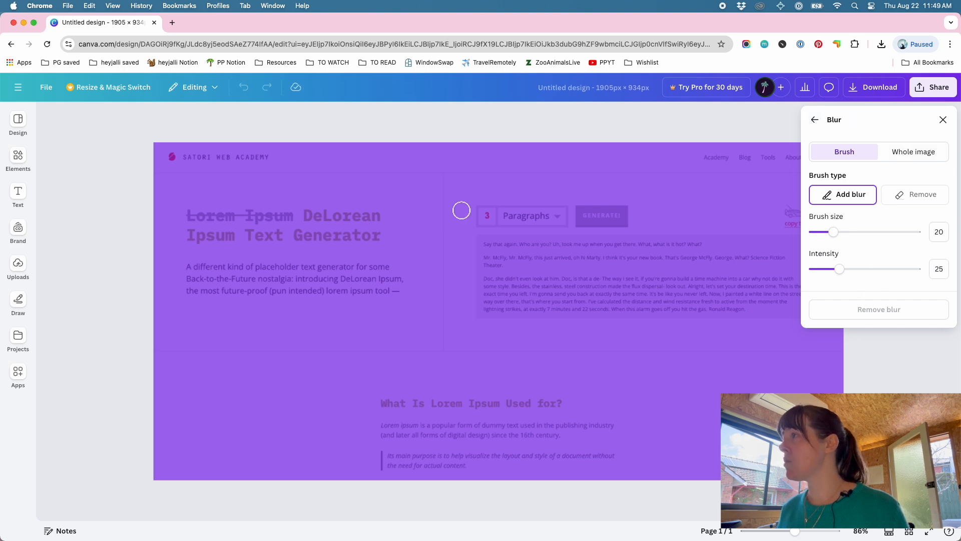
{"action": "mouse_move", "coordinate": [838, 236]}
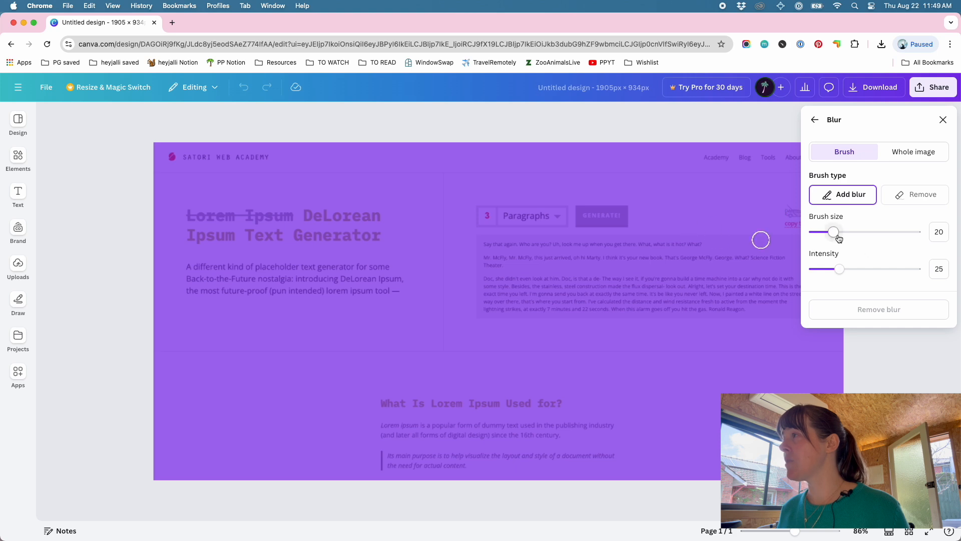
Lower the blur Brush size to 10 and Intensity to about 6
{"action": "left_click_drag", "start_coordinate": [834, 231], "coordinate": [826, 231]}
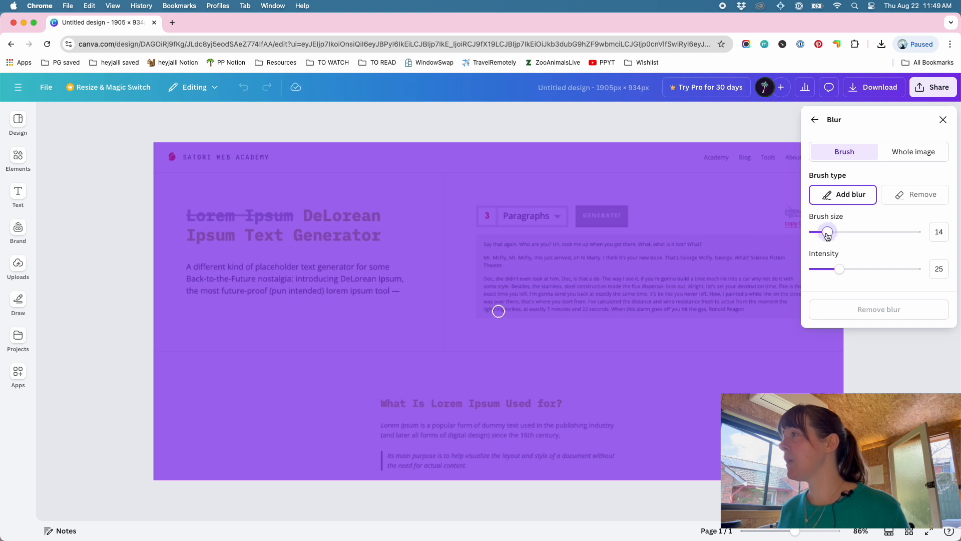
{"action": "left_click_drag", "start_coordinate": [828, 232], "coordinate": [823, 232]}
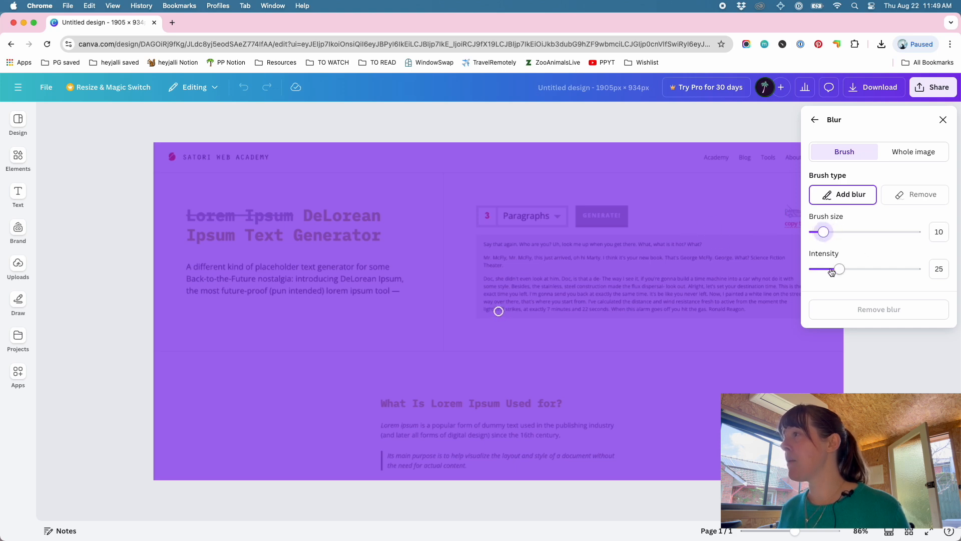
{"action": "left_click_drag", "start_coordinate": [839, 268], "coordinate": [820, 268]}
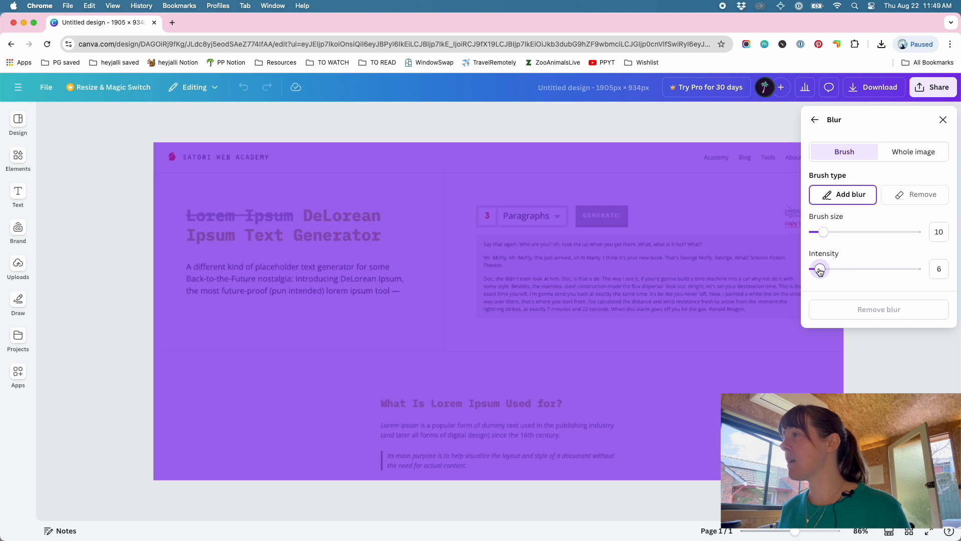
{"action": "left_click_drag", "start_coordinate": [824, 268], "coordinate": [818, 268]}
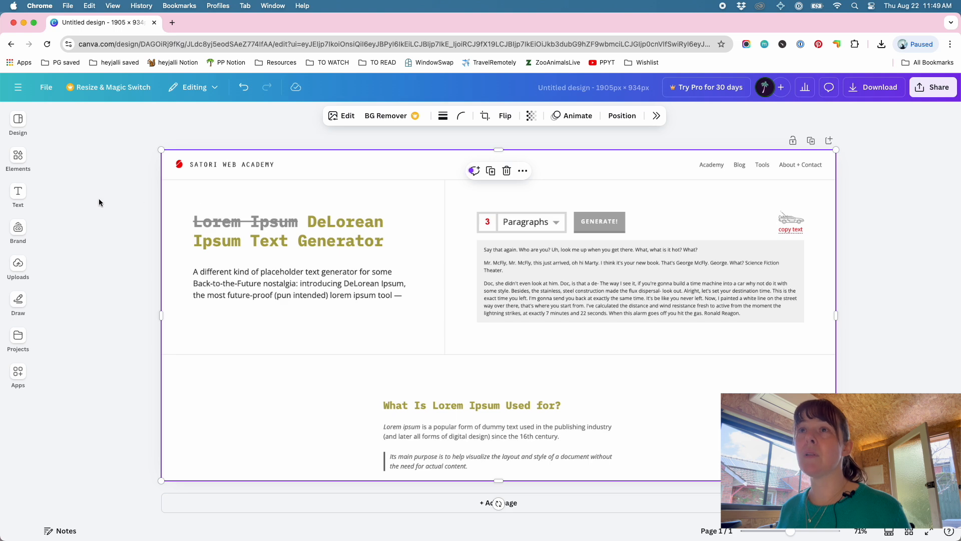
Reopen the blur brush settings for the screenshot from the image's Effects
{"action": "left_click", "coordinate": [17, 120]}
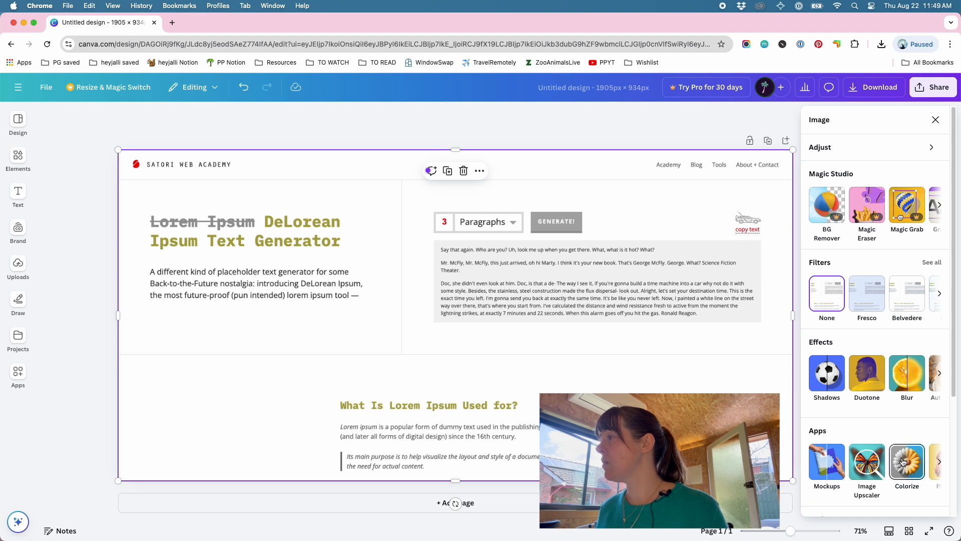
{"action": "left_click", "coordinate": [939, 461]}
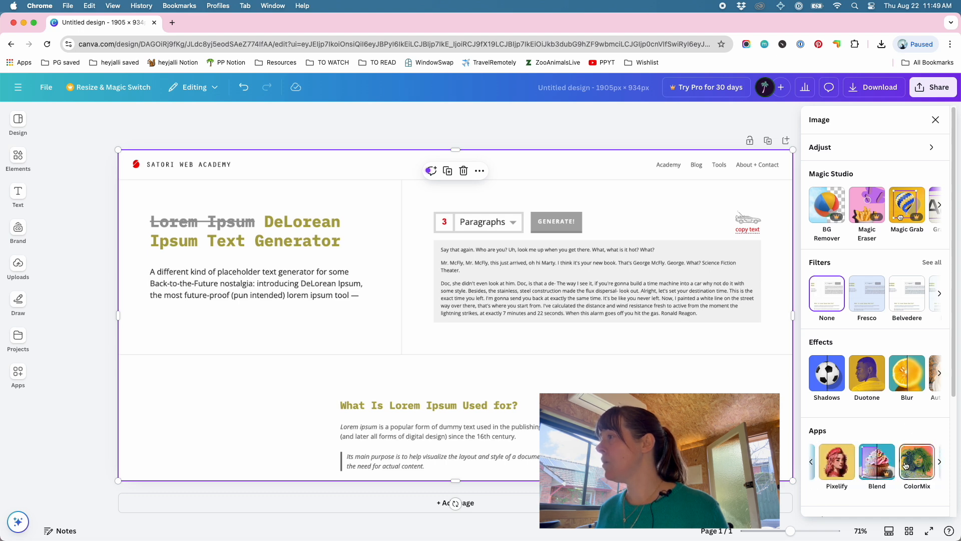
{"action": "left_click", "coordinate": [907, 372]}
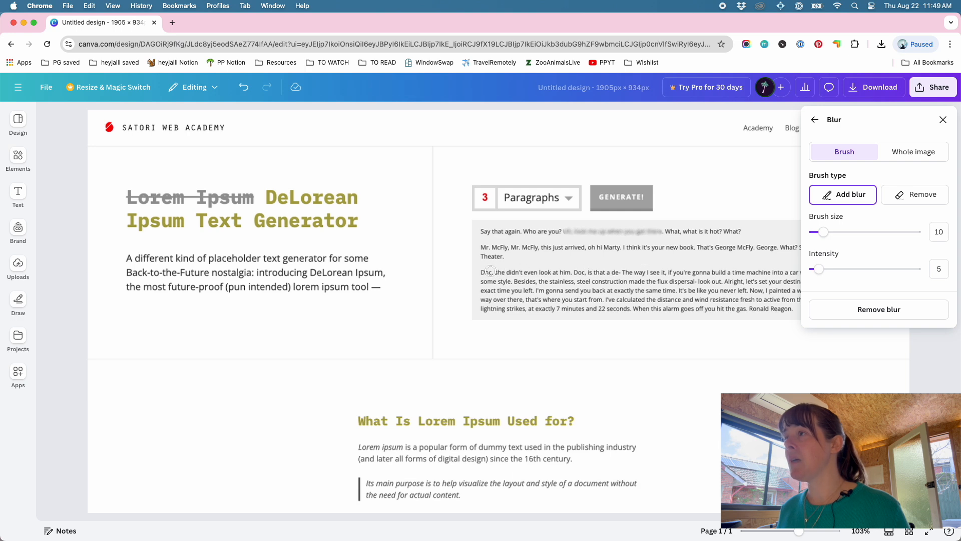
Blur a phrase in the sample paragraph, then set the Remove brush to size 26, intensity 16
{"action": "left_click_drag", "start_coordinate": [512, 280], "coordinate": [640, 280]}
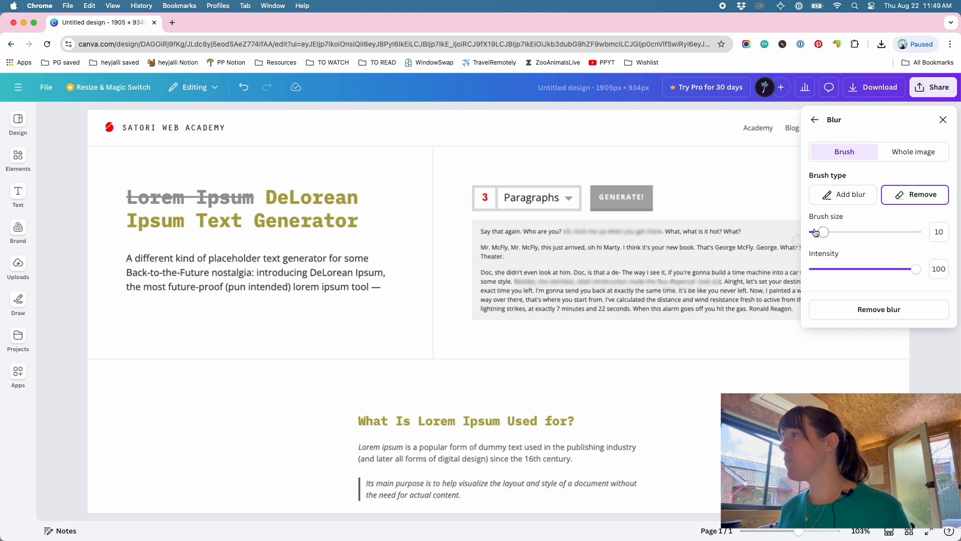
{"action": "left_click_drag", "start_coordinate": [916, 268], "coordinate": [888, 268]}
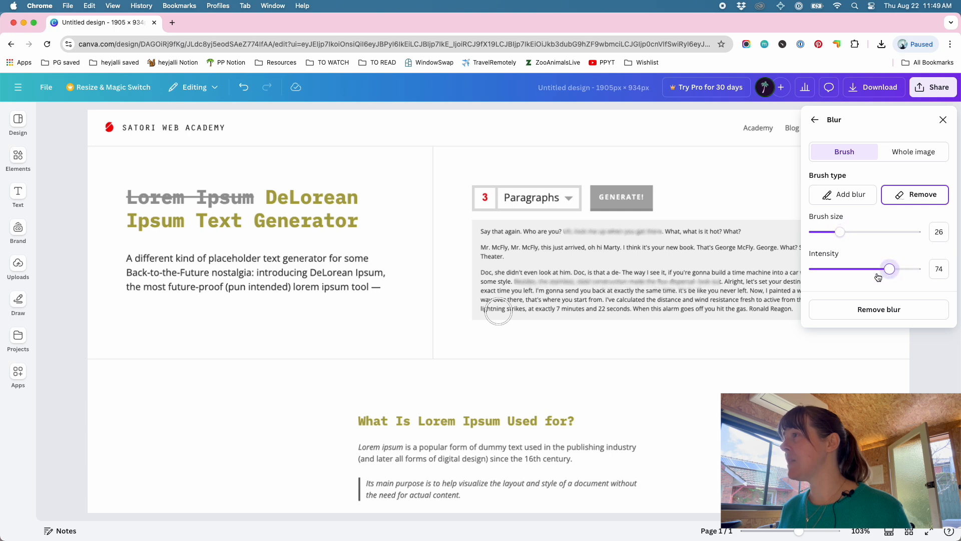
{"action": "left_click_drag", "start_coordinate": [889, 268], "coordinate": [830, 268]}
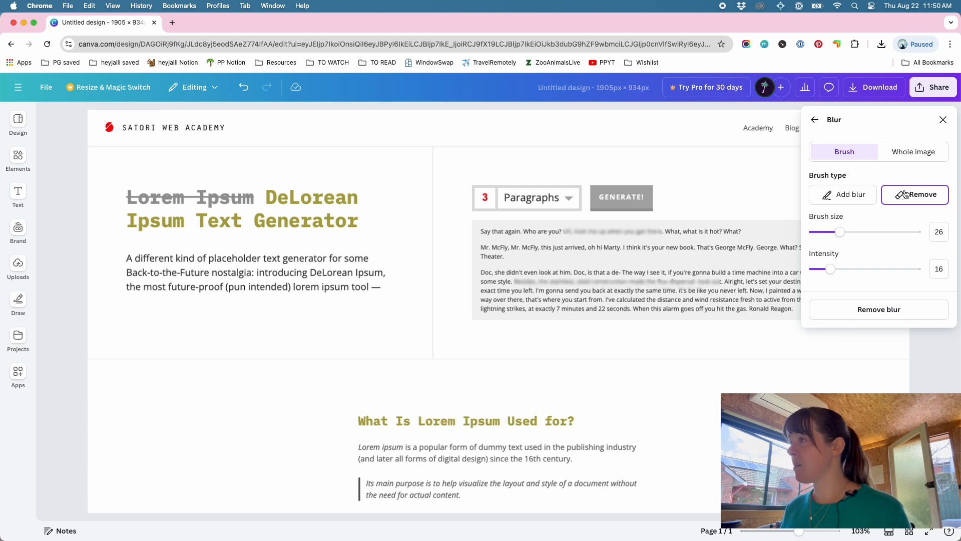
With Add blur at intensity 11, blur 'Lorem Ipsum' in the lower heading
{"action": "left_click", "coordinate": [843, 194]}
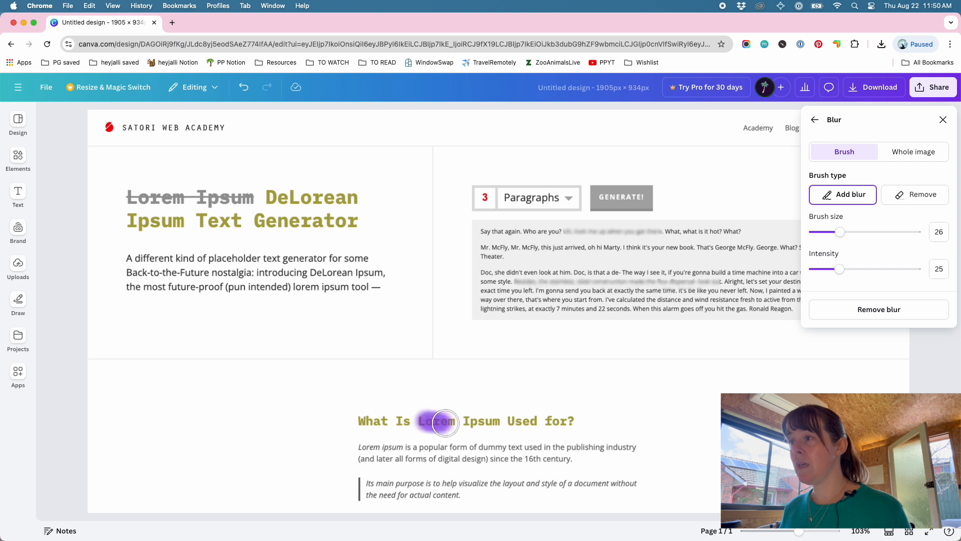
{"action": "left_click_drag", "start_coordinate": [441, 423], "coordinate": [391, 443]}
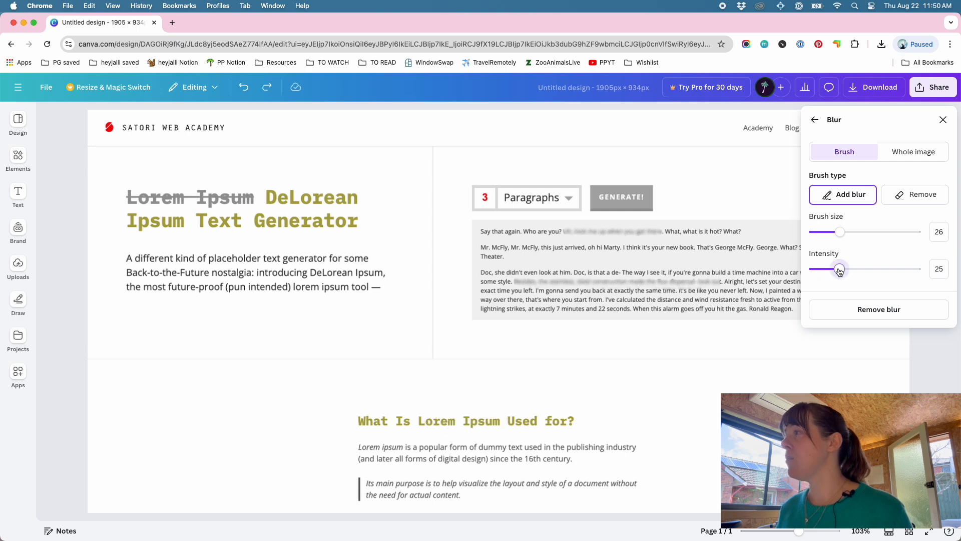
{"action": "left_click_drag", "start_coordinate": [840, 268], "coordinate": [823, 268]}
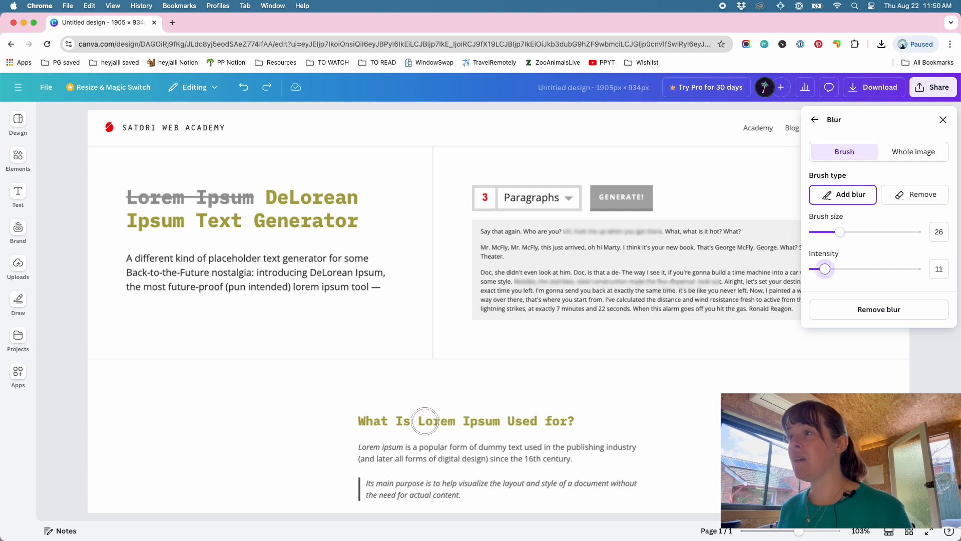
{"action": "left_click_drag", "start_coordinate": [424, 421], "coordinate": [493, 421]}
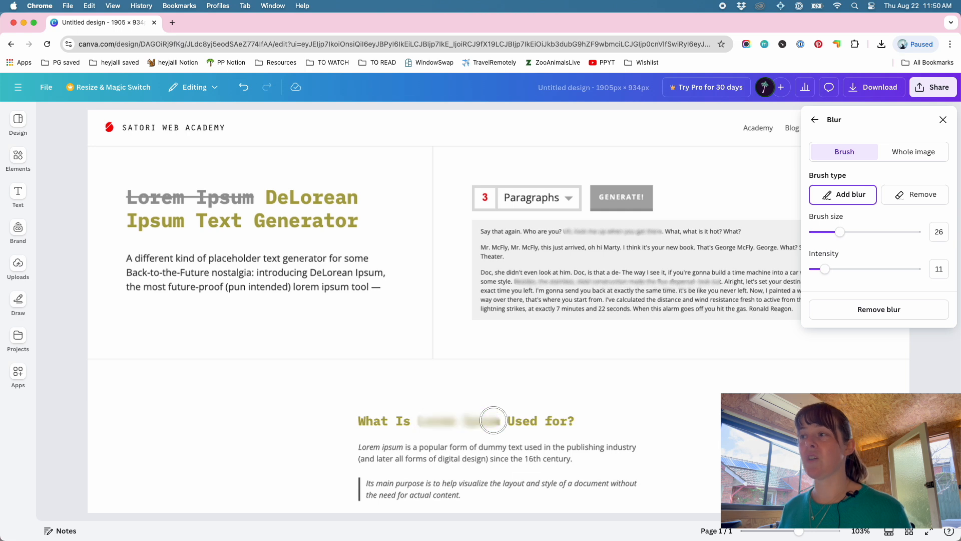
{"action": "mouse_move", "coordinate": [367, 320]}
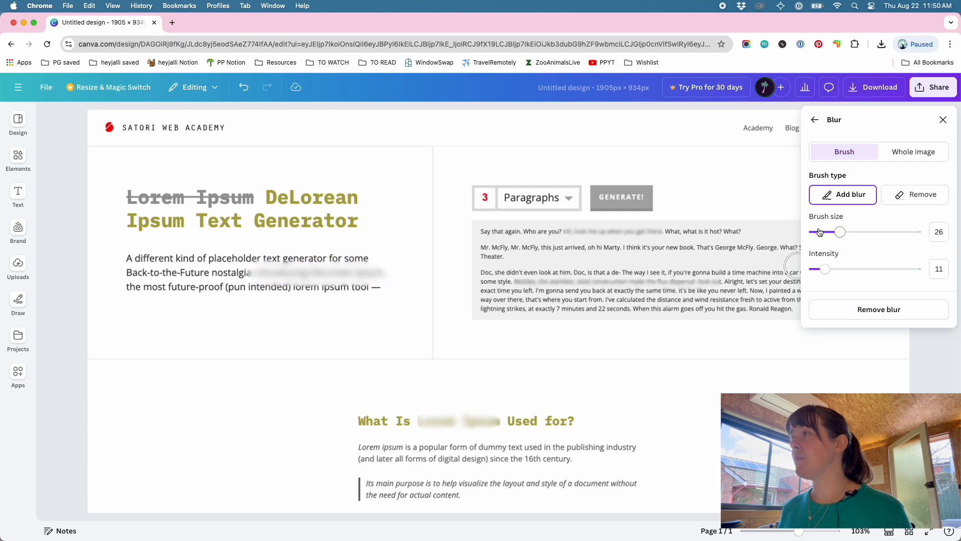
Switch to Remove and erase unwanted blur near the heading and intro
{"action": "left_click", "coordinate": [915, 194]}
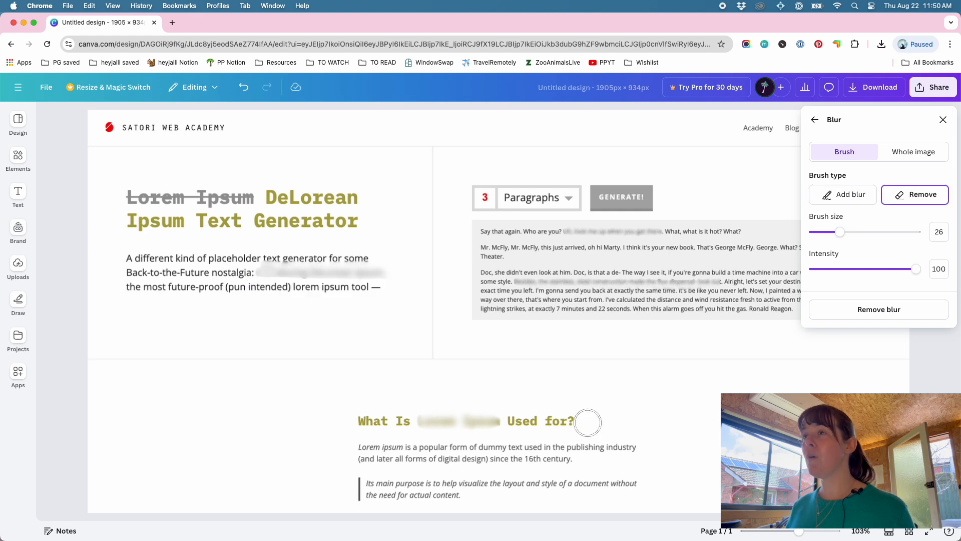
{"action": "left_click_drag", "start_coordinate": [586, 422], "coordinate": [293, 256]}
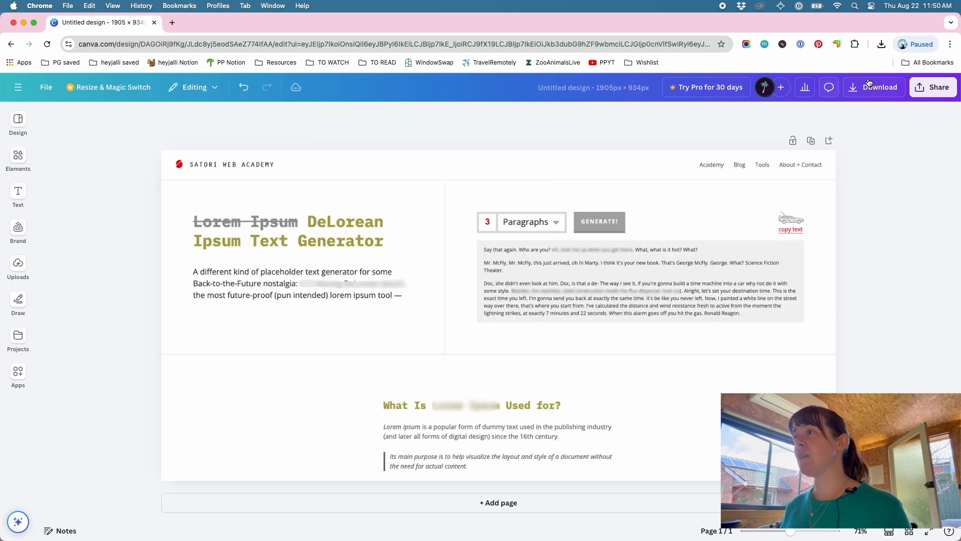
Download the blurred design from Canva as a PNG
{"action": "left_click", "coordinate": [874, 87]}
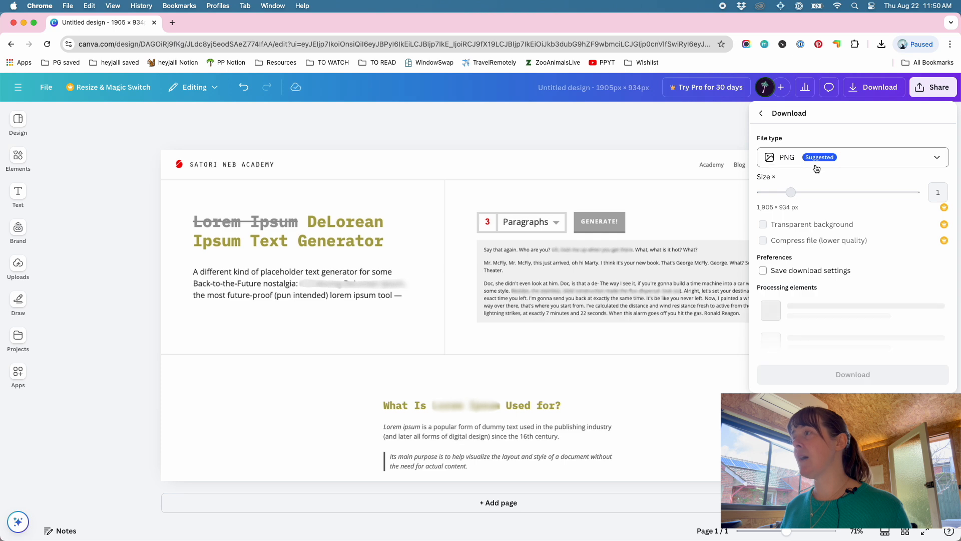
{"action": "left_click", "coordinate": [853, 157]}
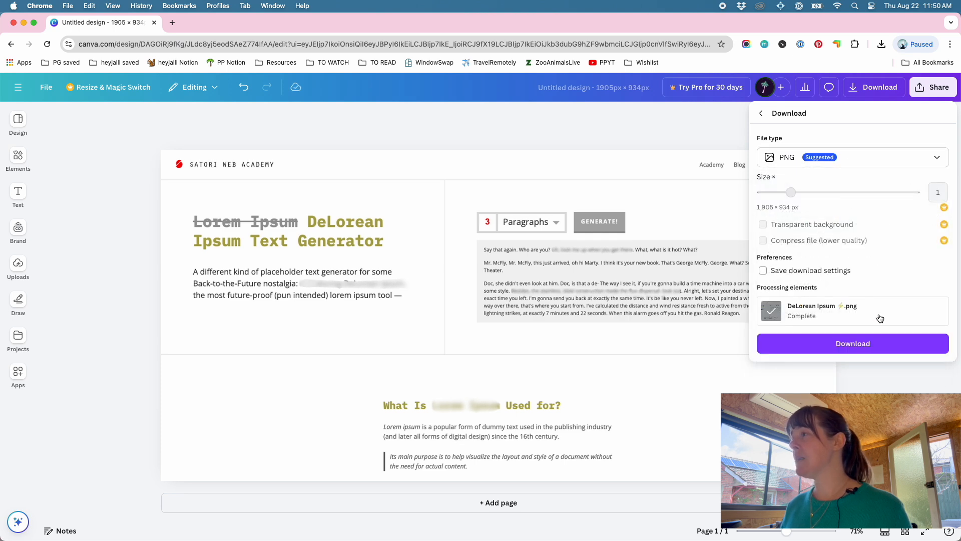
{"action": "left_click", "coordinate": [853, 343]}
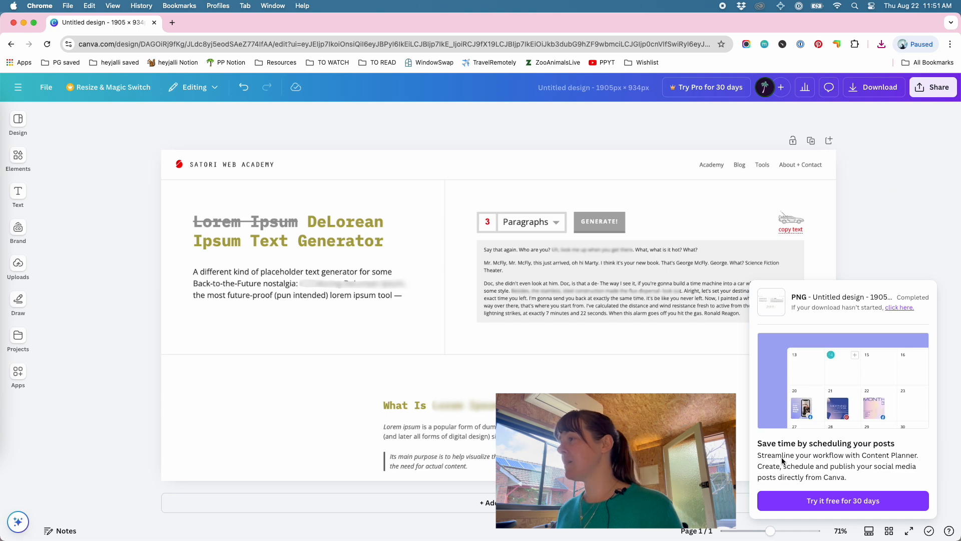
{"action": "mouse_move", "coordinate": [884, 360]}
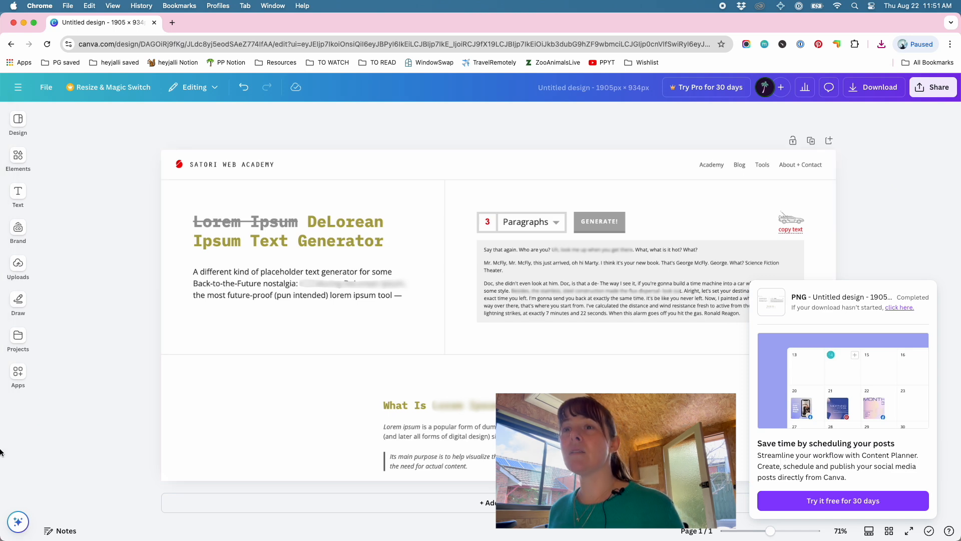
Check the PNG in Downloads, then show the original unblurred DeLorean Ipsum screenshot in Chrome
{"action": "left_click", "coordinate": [898, 308]}
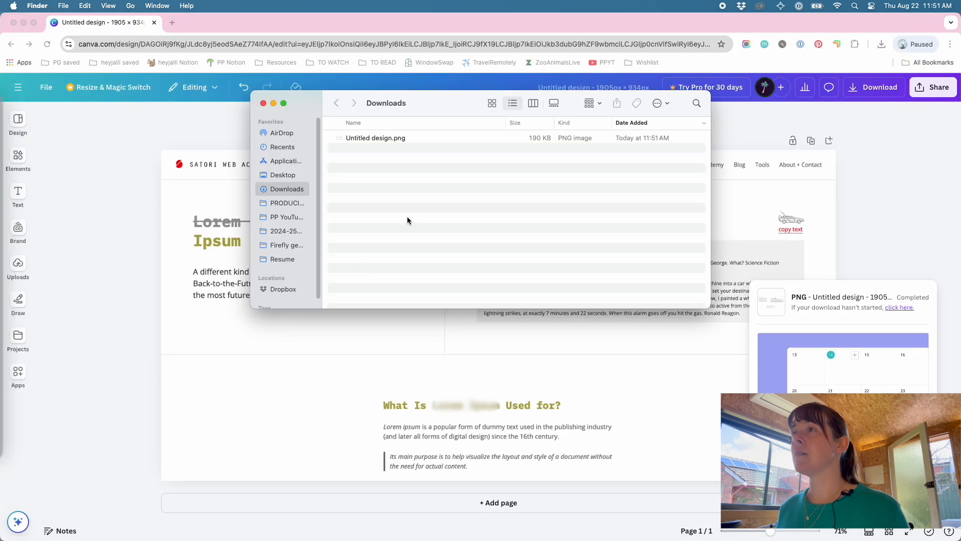
{"action": "left_click", "coordinate": [374, 137]}
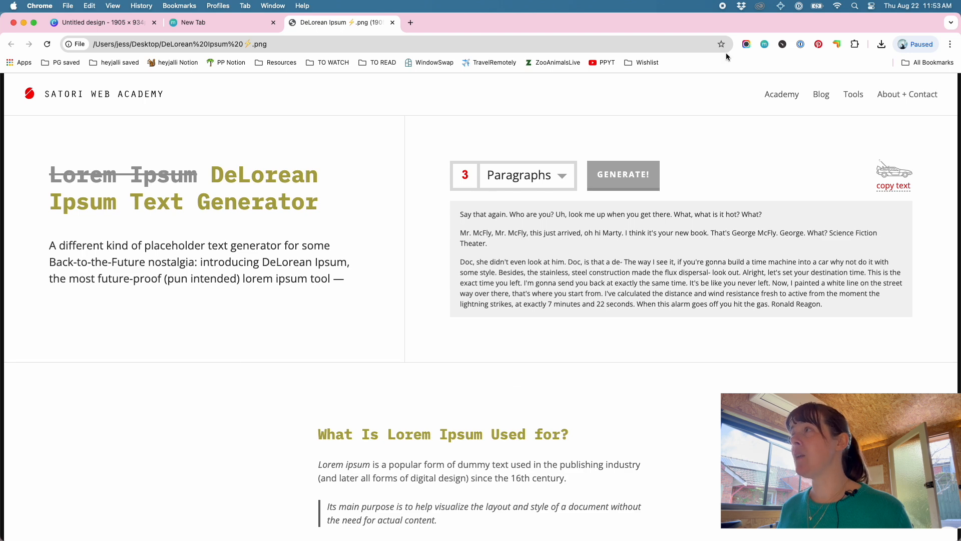
Capture the DeLorean Ipsum page with the Awesome Screenshot extension and confirm the capture
{"action": "left_click", "coordinate": [746, 44]}
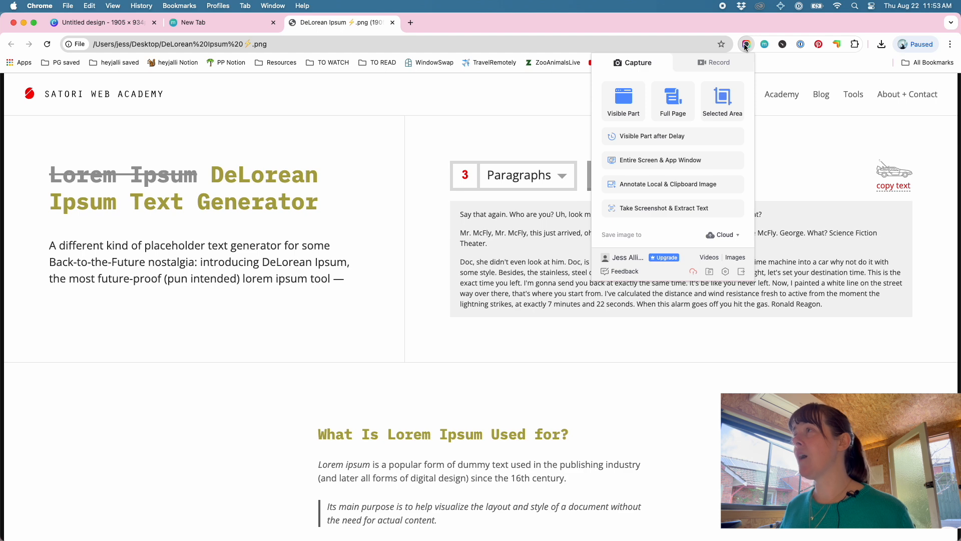
{"action": "left_click", "coordinate": [745, 44]}
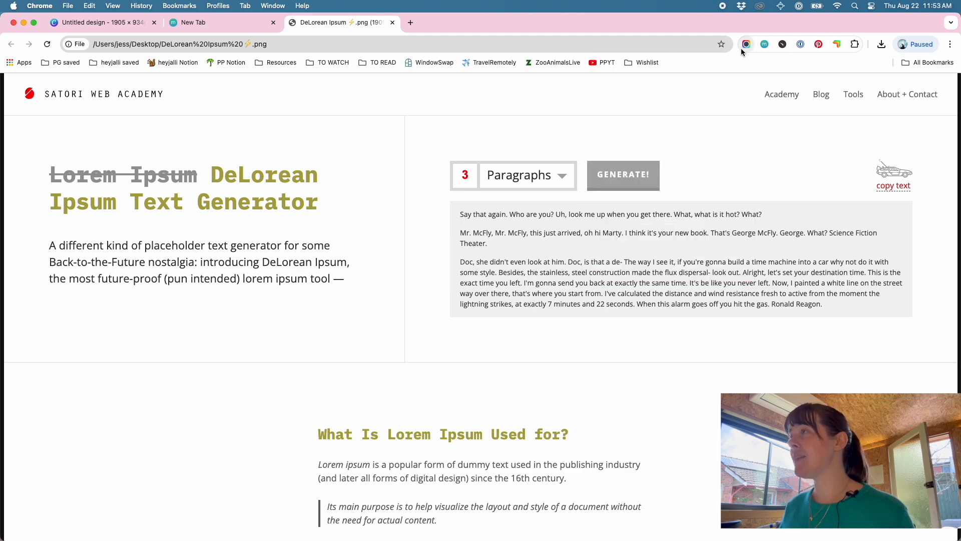
{"action": "left_click", "coordinate": [854, 44]}
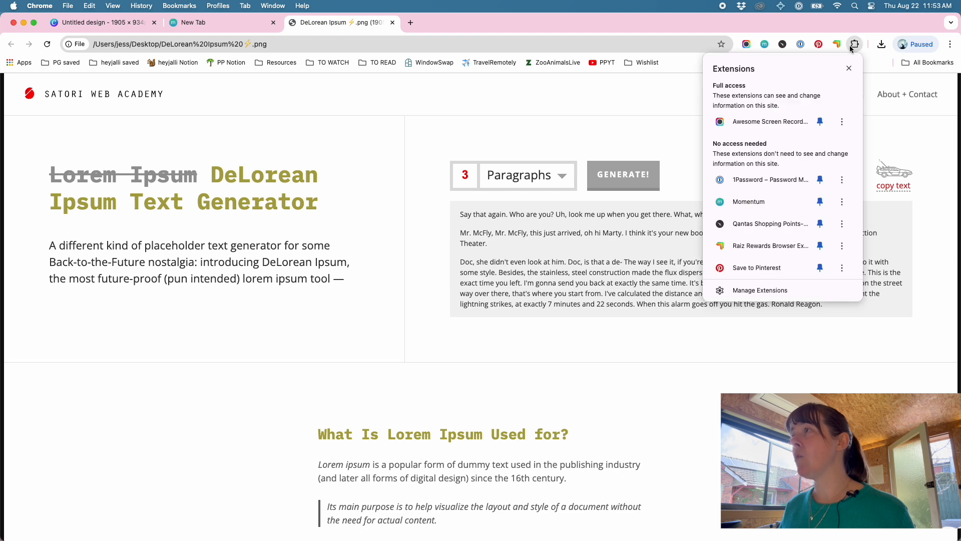
{"action": "mouse_move", "coordinate": [819, 44]}
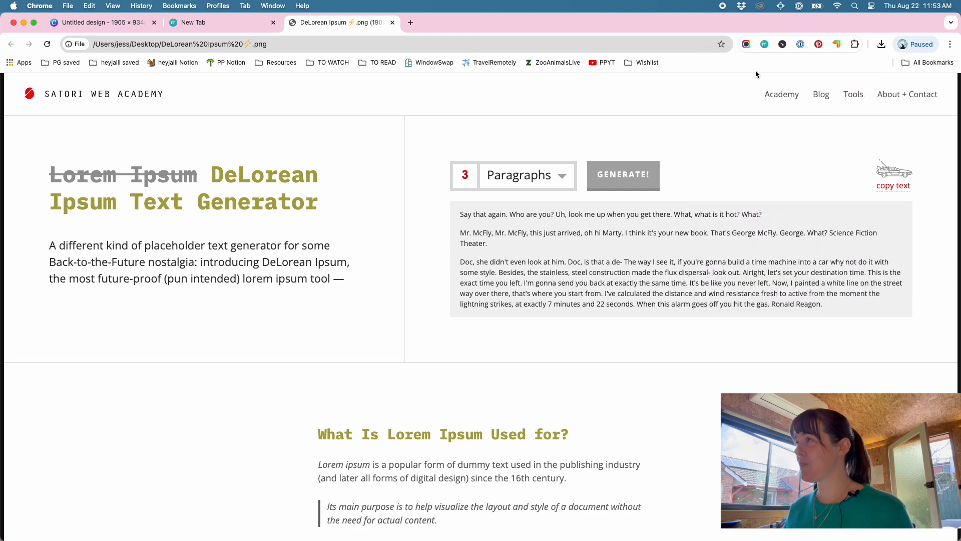
{"action": "left_click", "coordinate": [746, 44]}
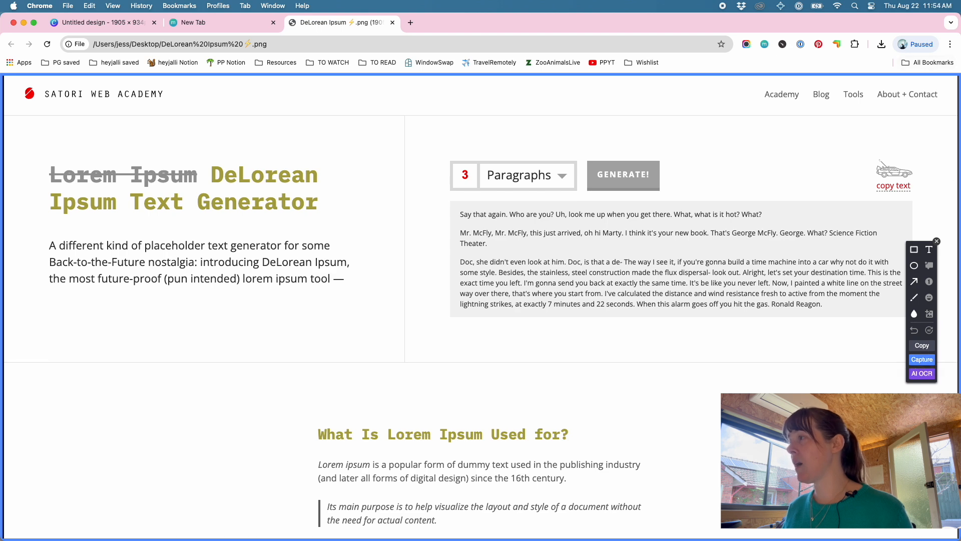
{"action": "mouse_move", "coordinate": [930, 360]}
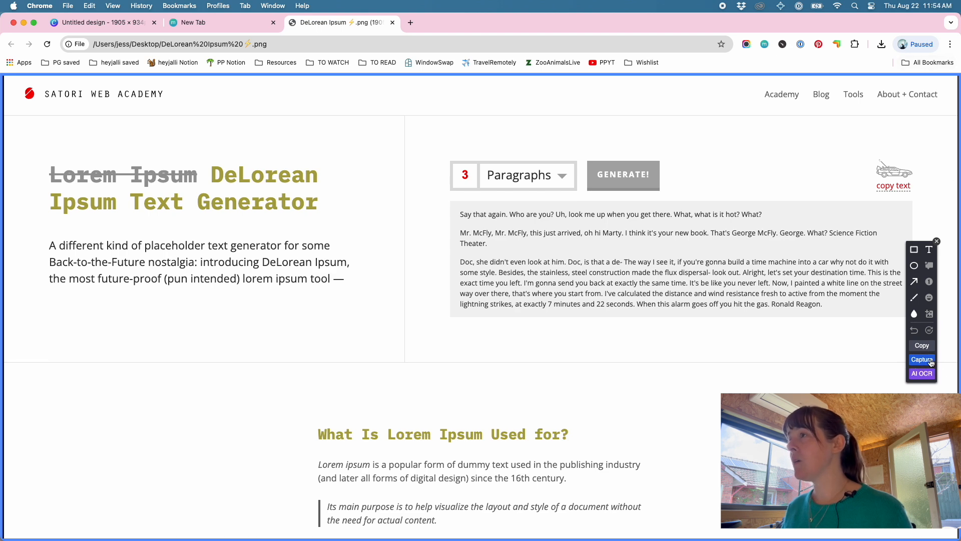
{"action": "left_click", "coordinate": [921, 358]}
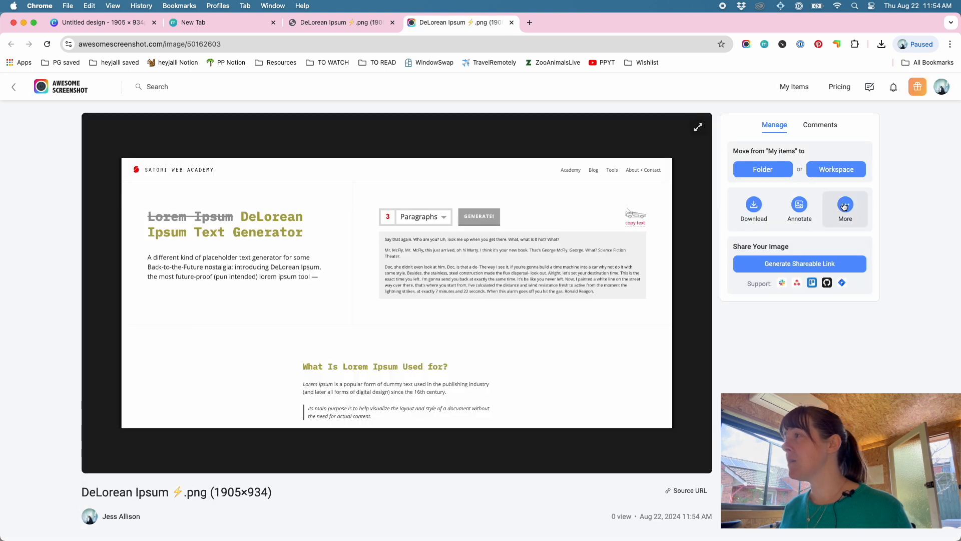
Open the captured DeLorean Ipsum screenshot in the annotation editor
{"action": "left_click", "coordinate": [799, 206]}
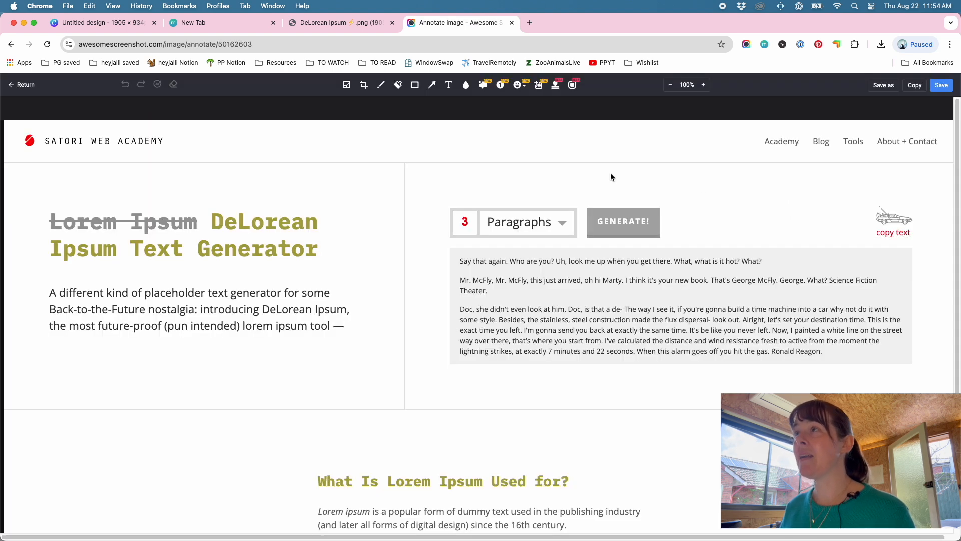
{"action": "mouse_move", "coordinate": [466, 84]}
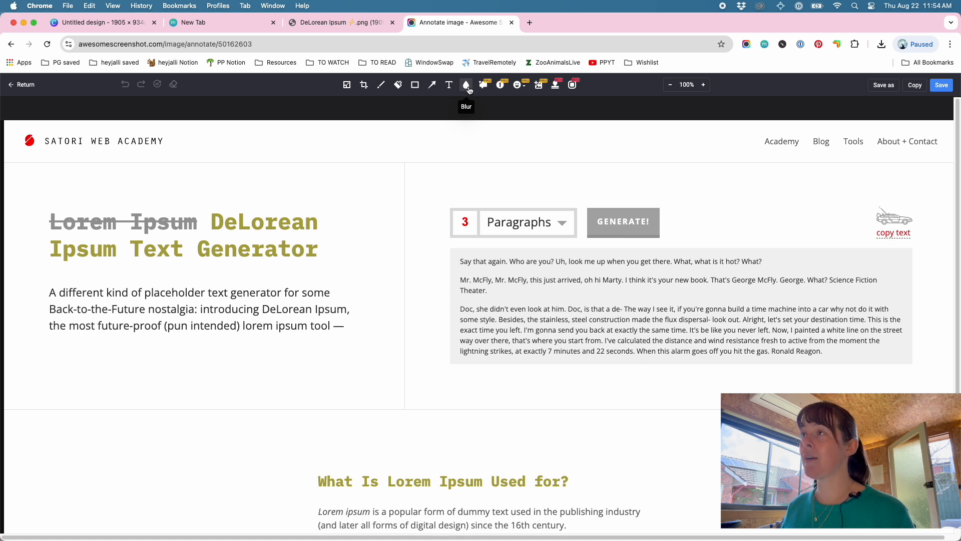
{"action": "mouse_move", "coordinate": [476, 88]}
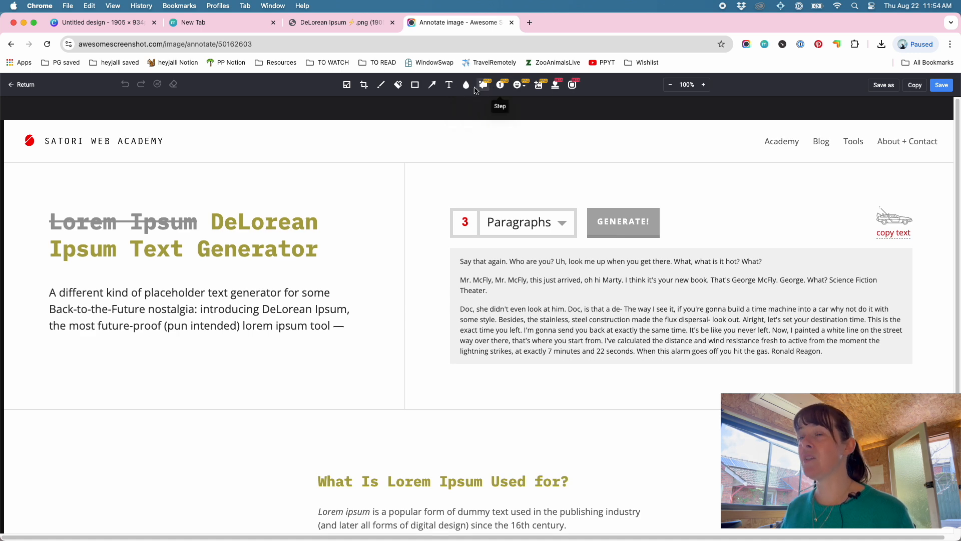
{"action": "mouse_move", "coordinate": [466, 84]}
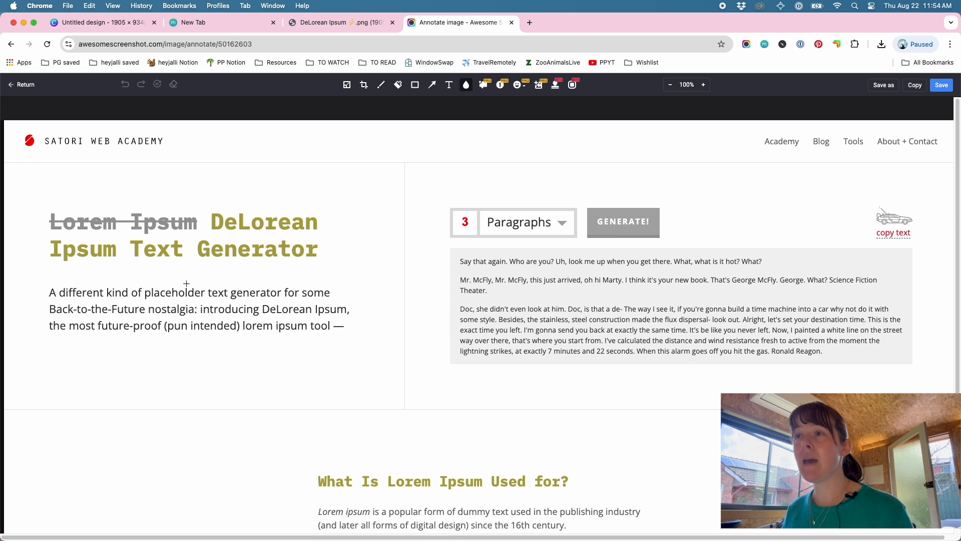
Blur the intro product name, sample-text sentences and the heading words Lorem Ipsum, redoing the heading blur once
{"action": "left_click_drag", "start_coordinate": [200, 303], "coordinate": [353, 315]}
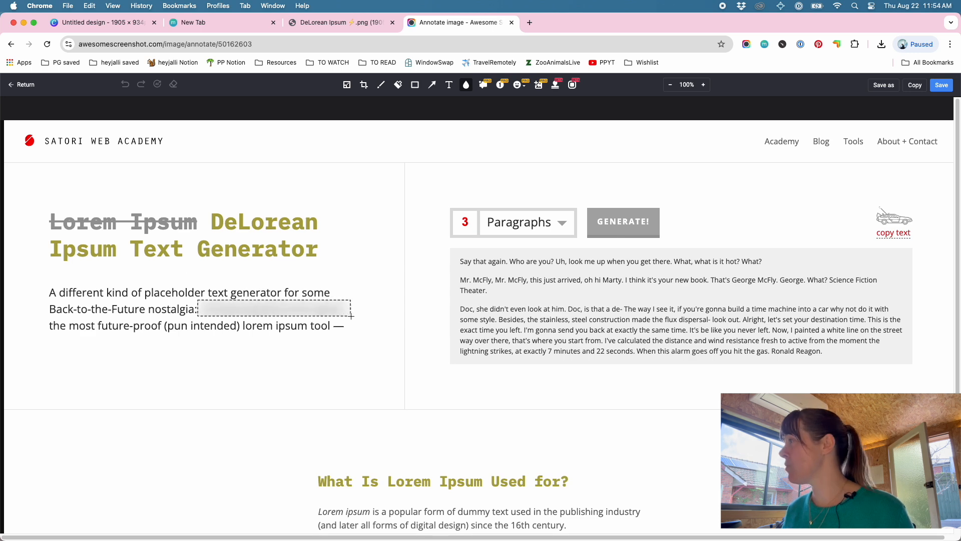
{"action": "left_click", "coordinate": [274, 308]}
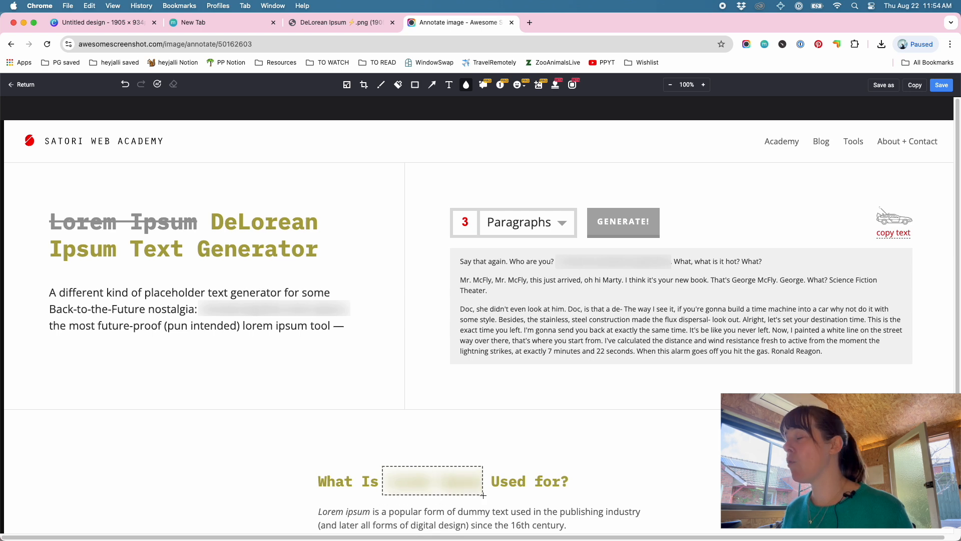
{"action": "left_click", "coordinate": [482, 495]}
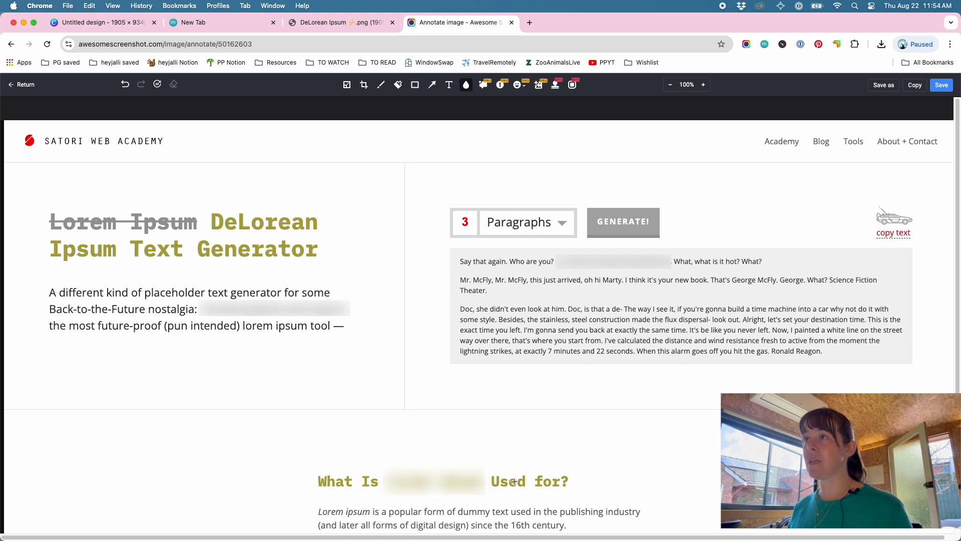
{"action": "left_click", "coordinate": [125, 85]}
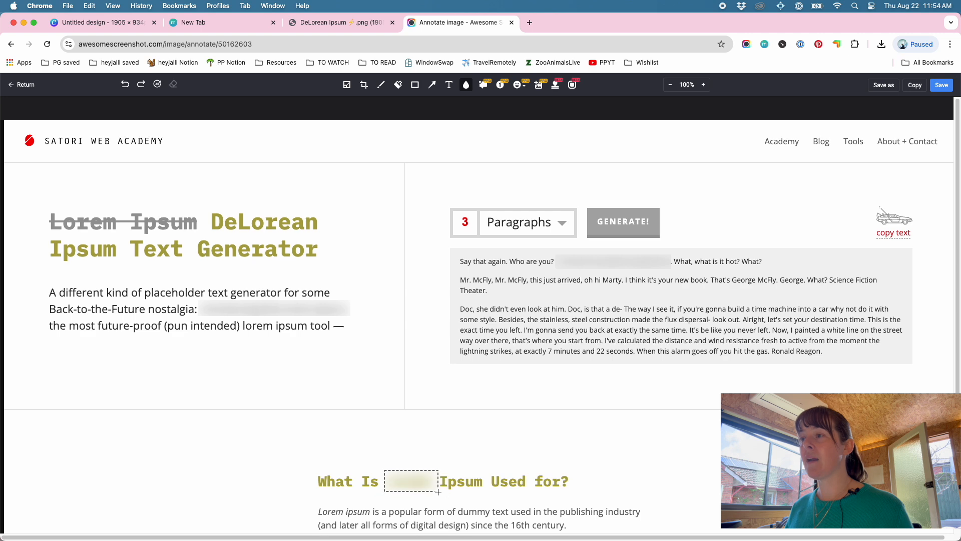
{"action": "left_click_drag", "start_coordinate": [433, 481], "coordinate": [475, 493]}
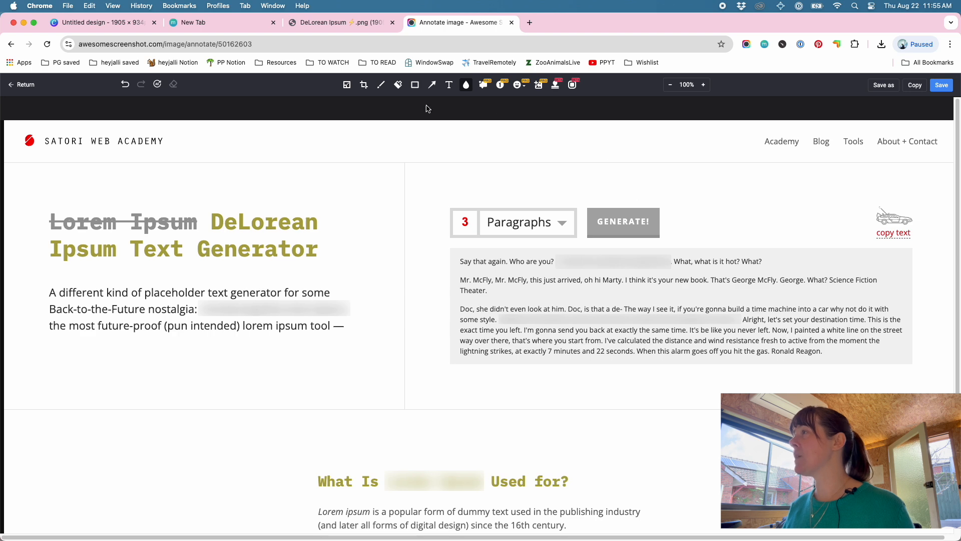
Save the blurred image, rename it 'Awesome Screenshot blur demo' in Downloads and open it
{"action": "left_click", "coordinate": [941, 84]}
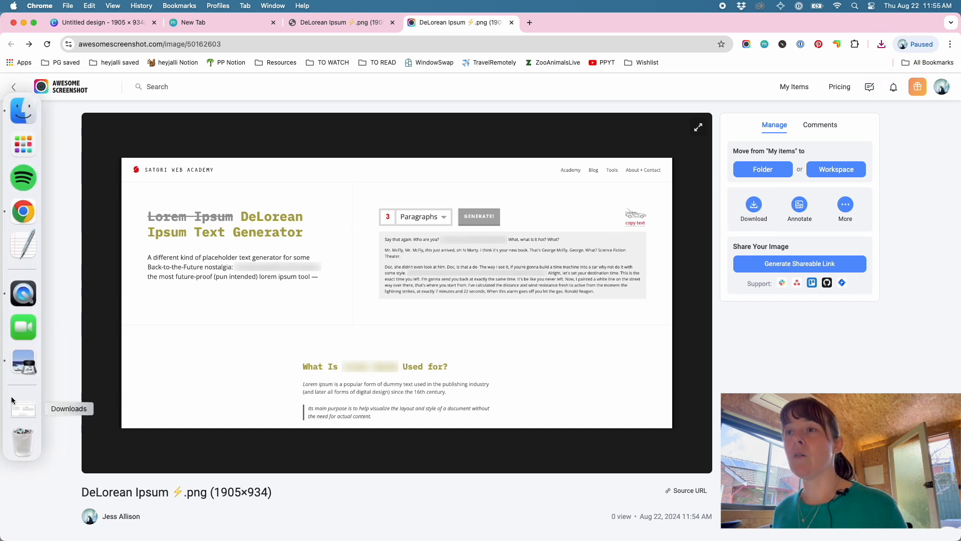
{"action": "left_click", "coordinate": [22, 408]}
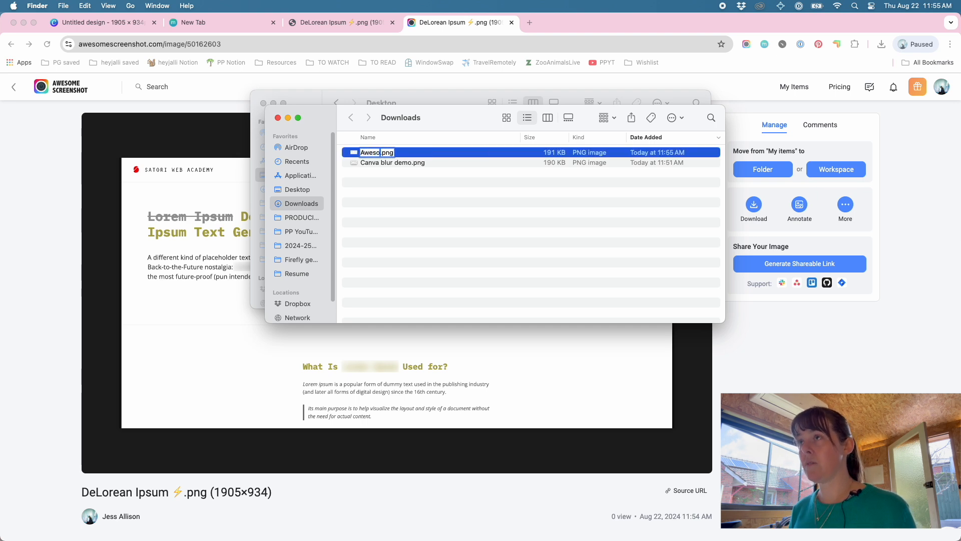
{"action": "type", "text": "Awesome Sce"}
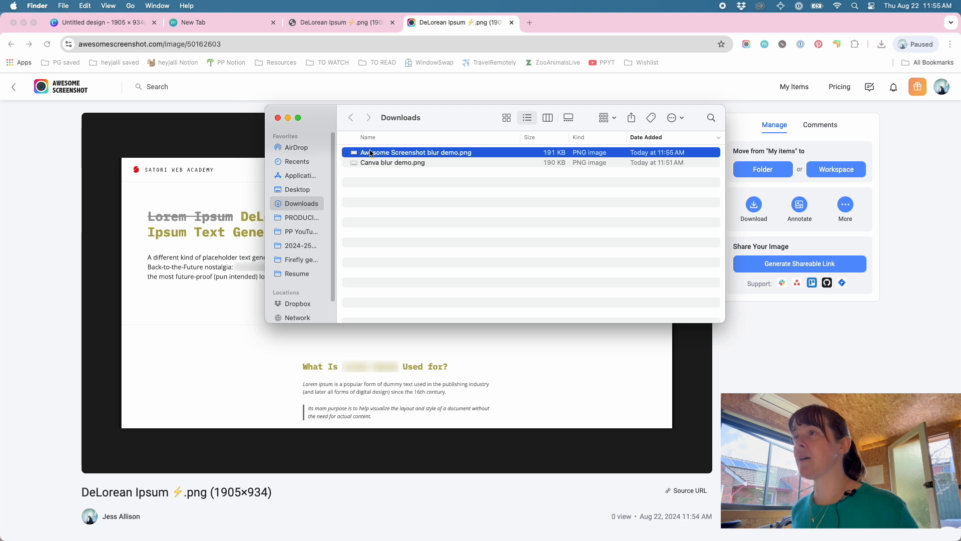
{"action": "double_click", "coordinate": [416, 152]}
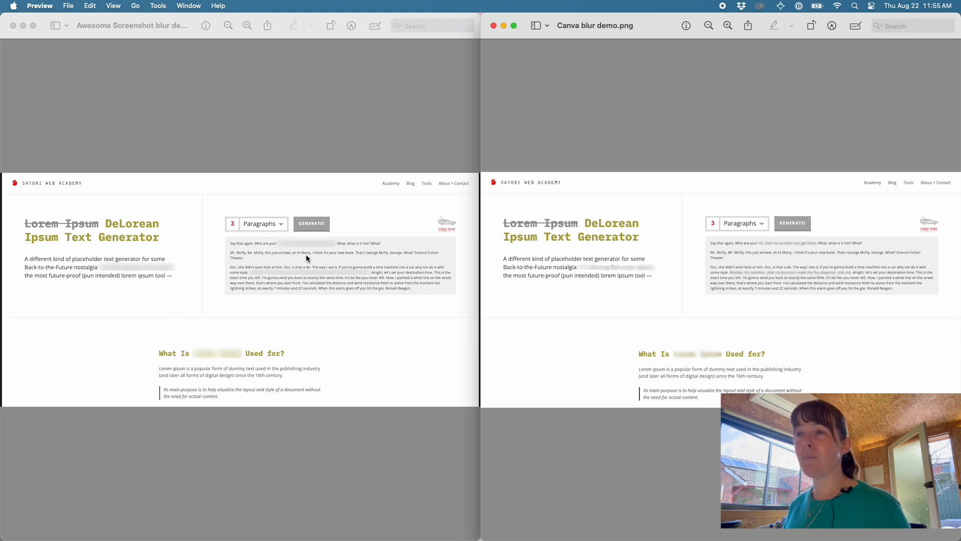
{"action": "mouse_move", "coordinate": [267, 294]}
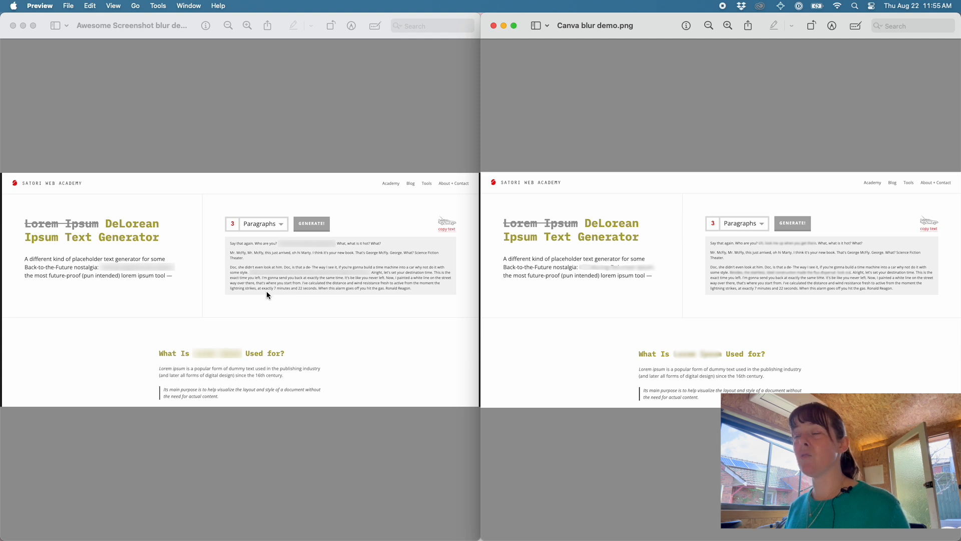
{"action": "mouse_move", "coordinate": [133, 320]}
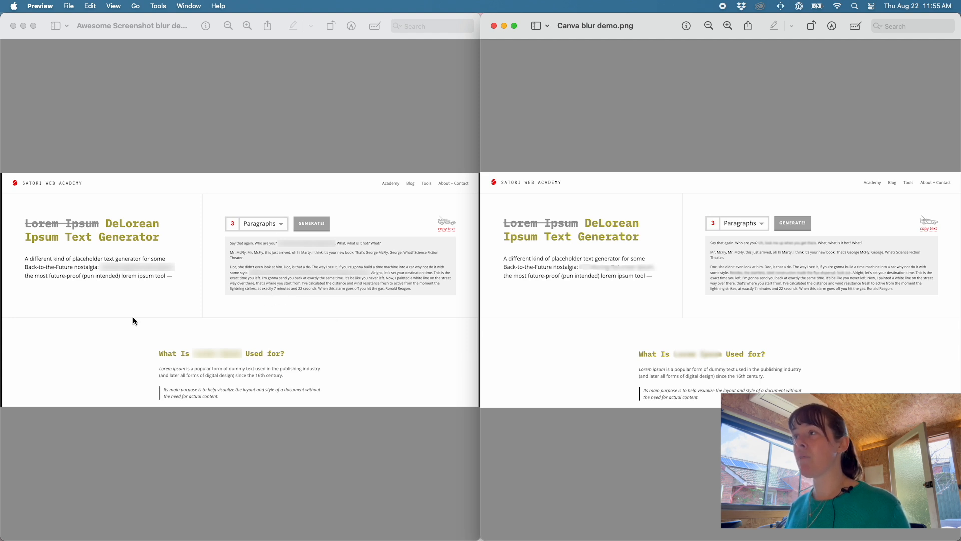
{"action": "mouse_move", "coordinate": [319, 380]}
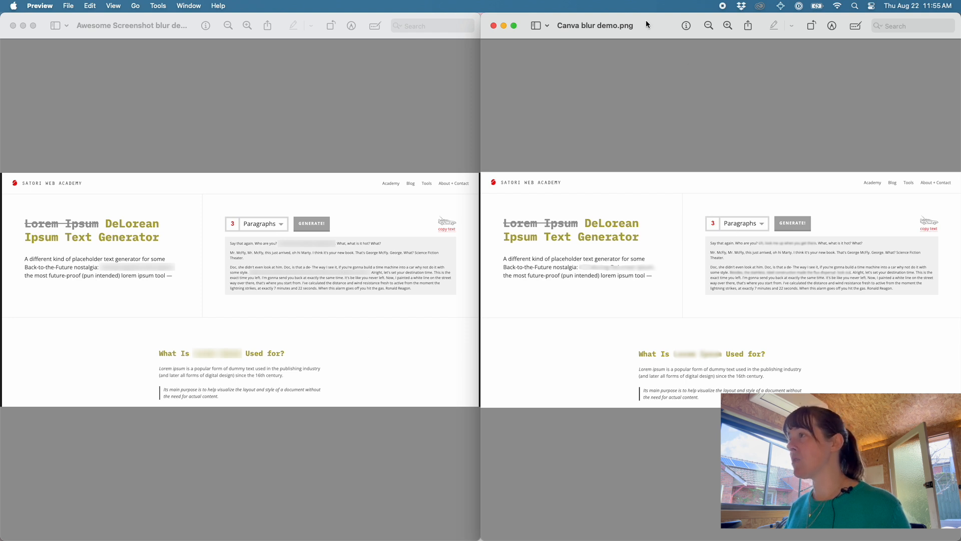
{"action": "mouse_move", "coordinate": [583, 268]}
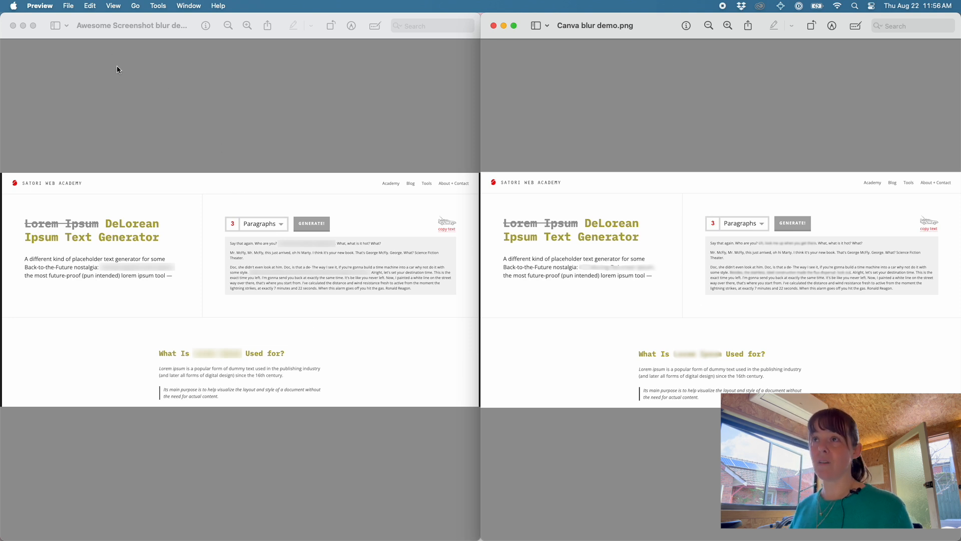
{"action": "mouse_move", "coordinate": [225, 147]}
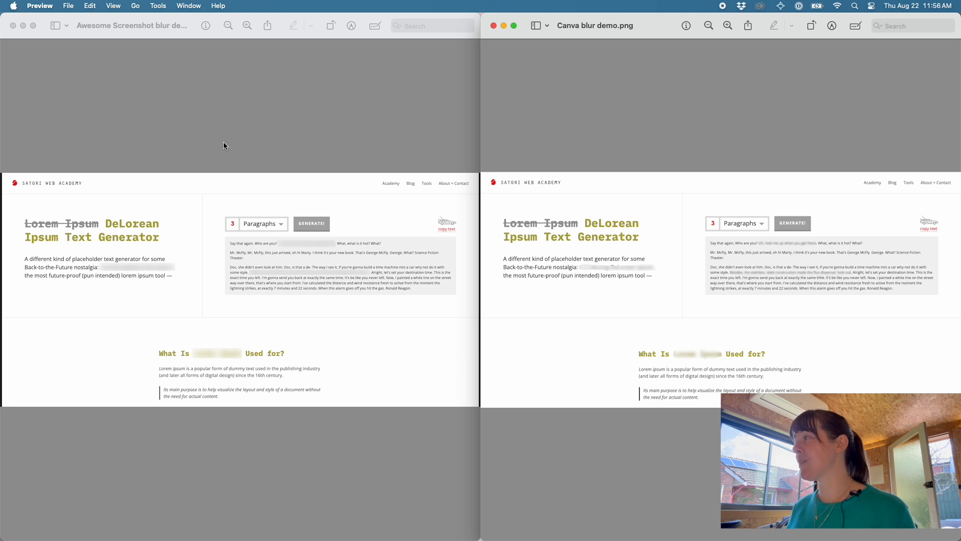